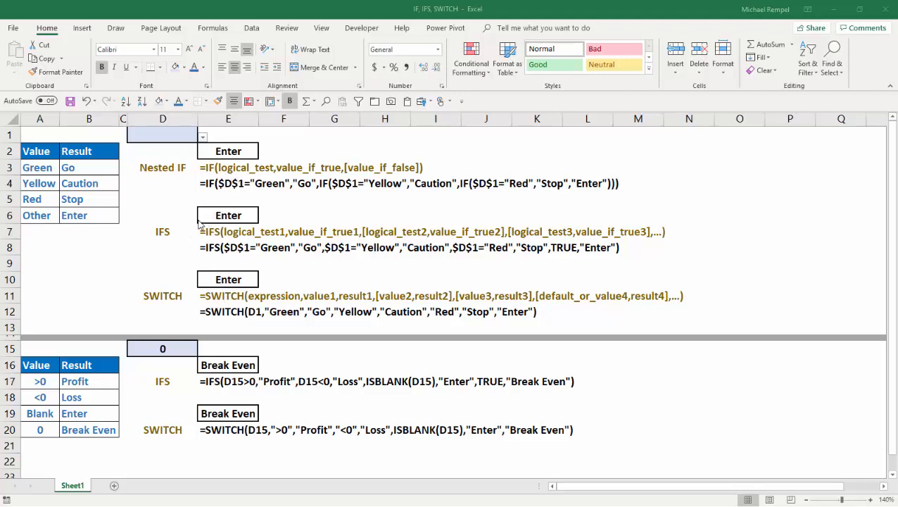
mouse_move(197, 223)
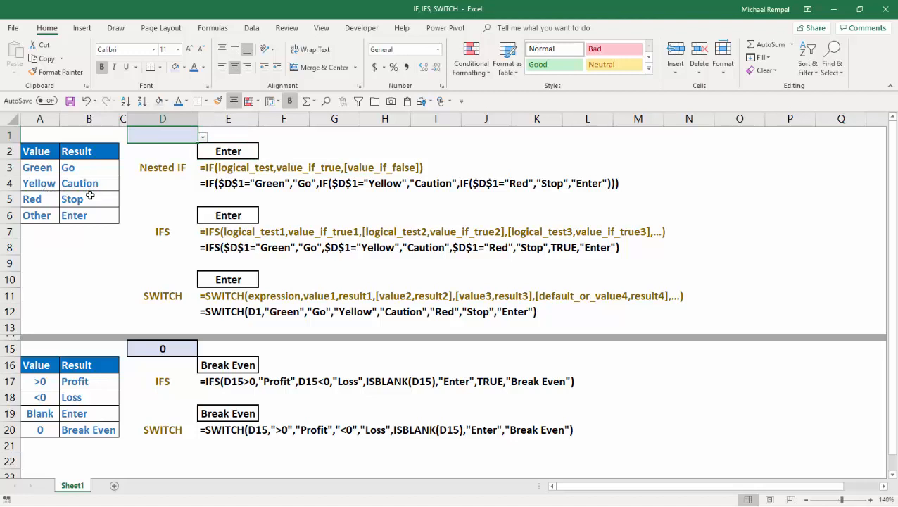
mouse_move(74, 199)
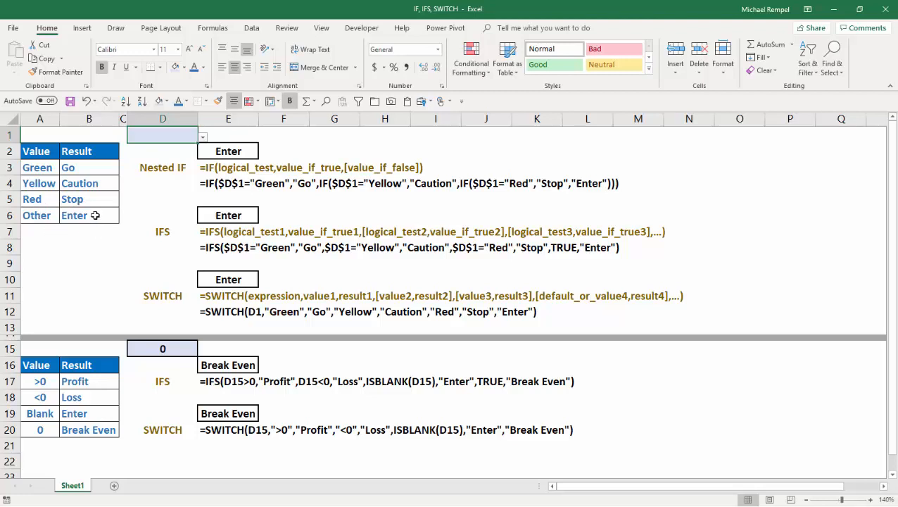
Switch the D1 colour to Yellow, then Red, so E2, E6 and E10 show Stop
left_click(203, 136)
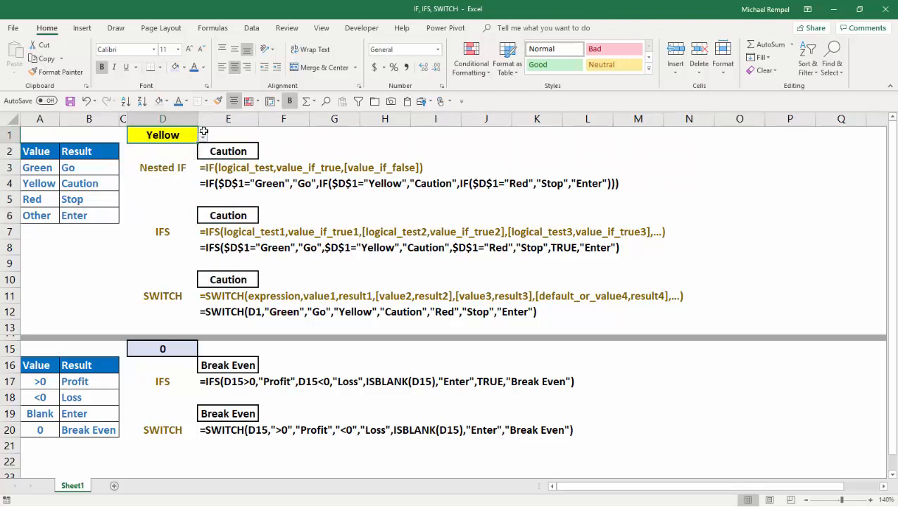
left_click(162, 134)
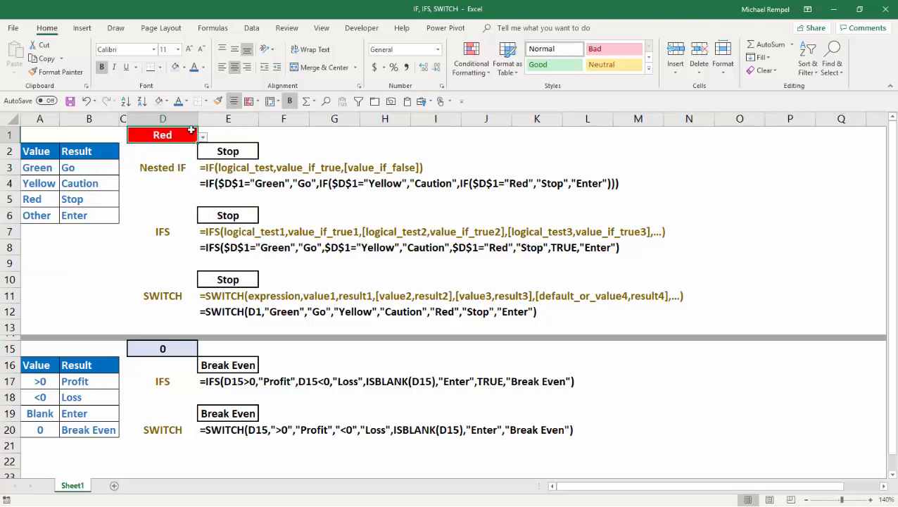
mouse_move(180, 183)
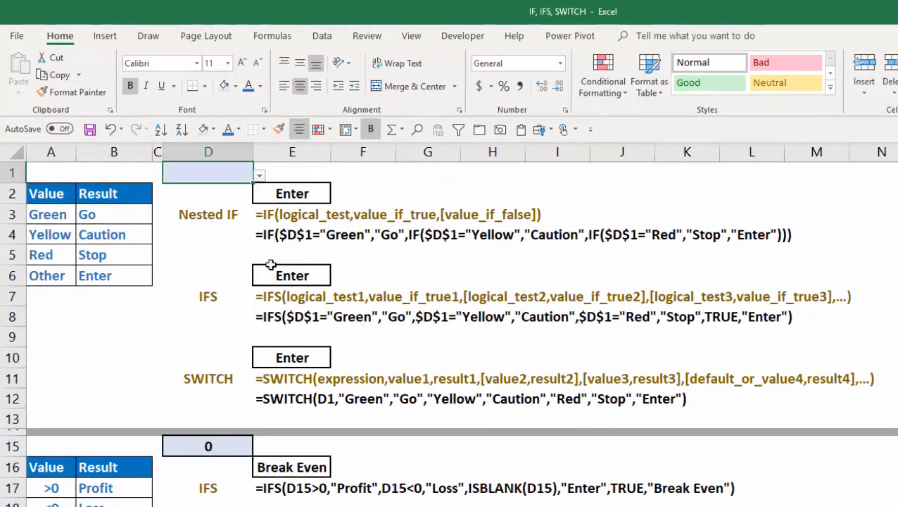
mouse_move(231, 221)
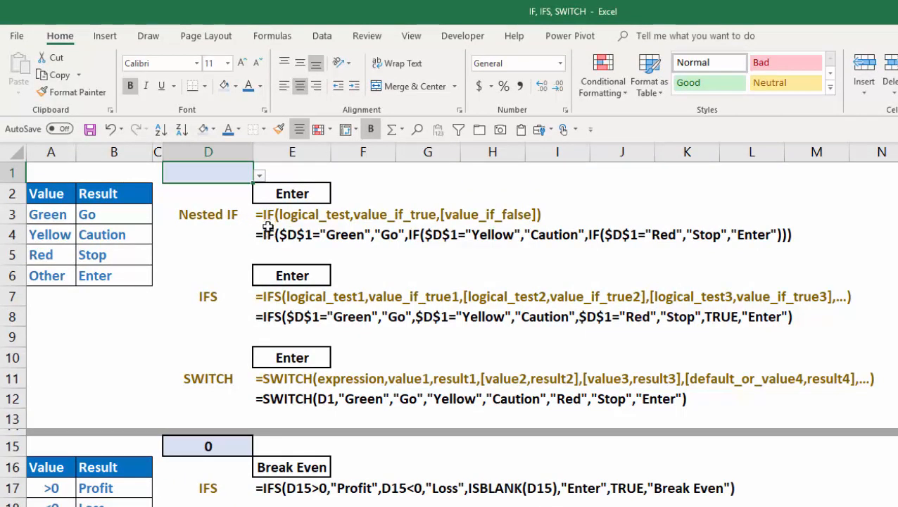
mouse_move(352, 219)
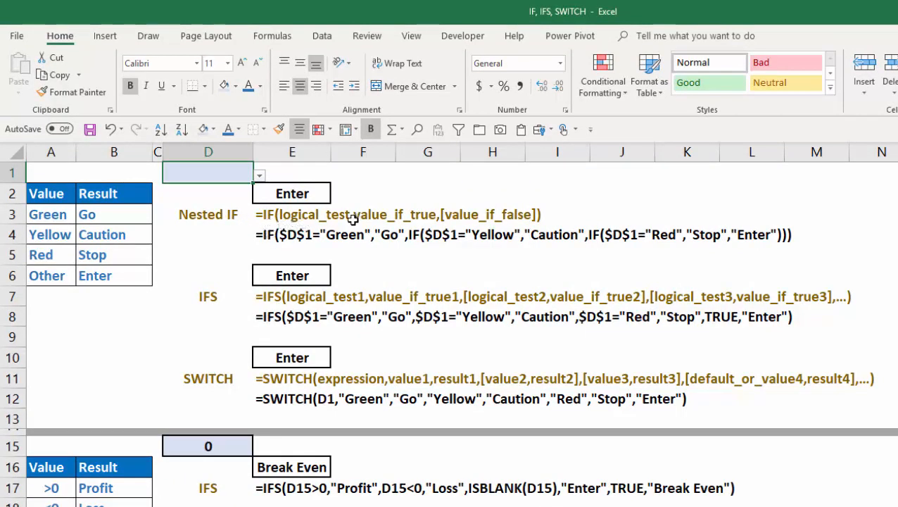
mouse_move(469, 202)
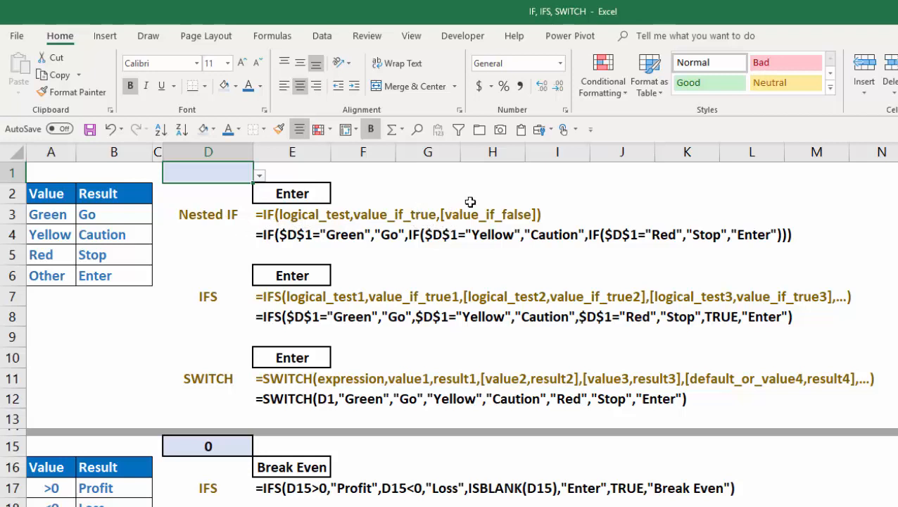
mouse_move(482, 224)
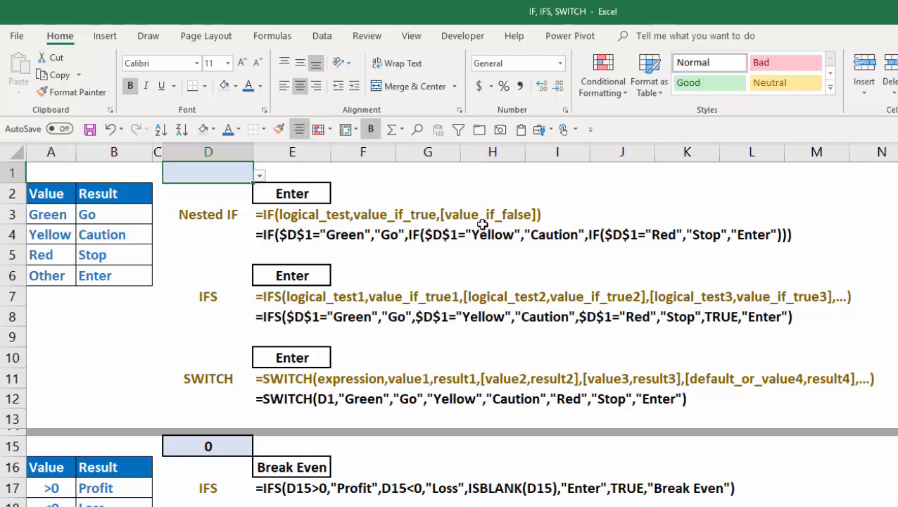
mouse_move(450, 227)
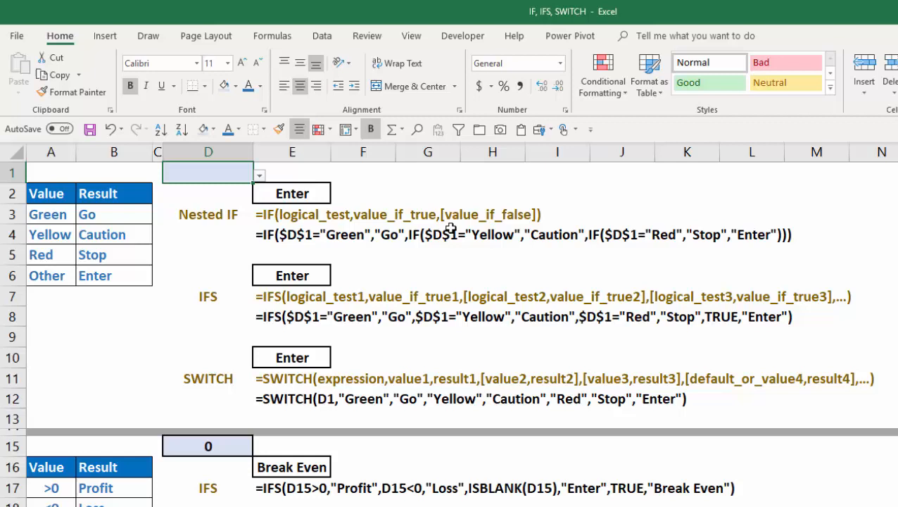
mouse_move(266, 247)
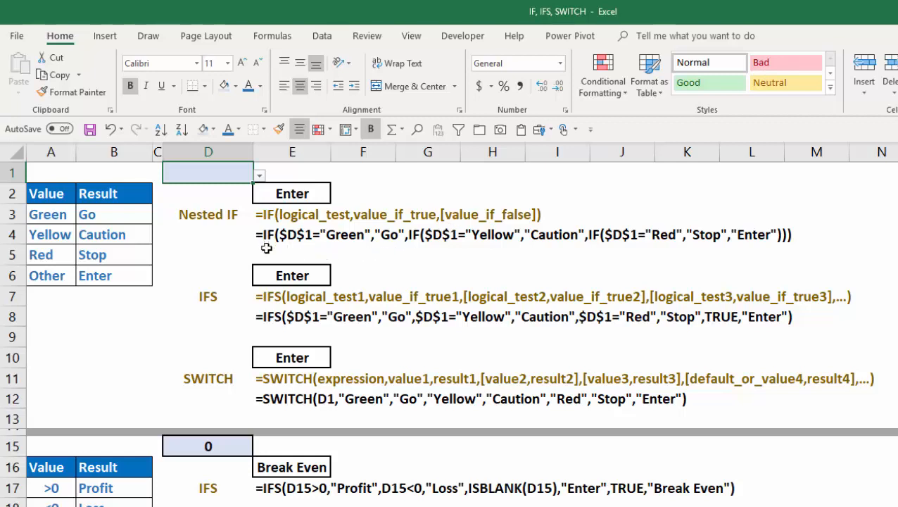
mouse_move(341, 247)
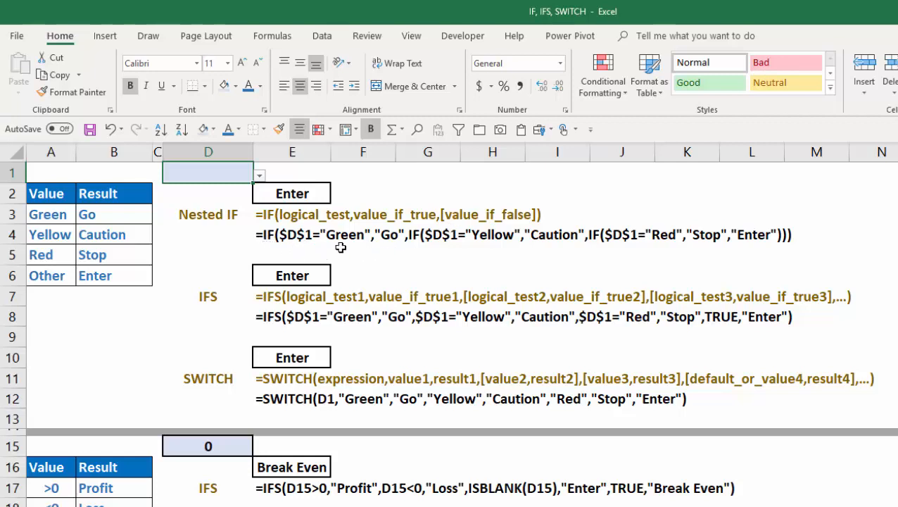
mouse_move(383, 244)
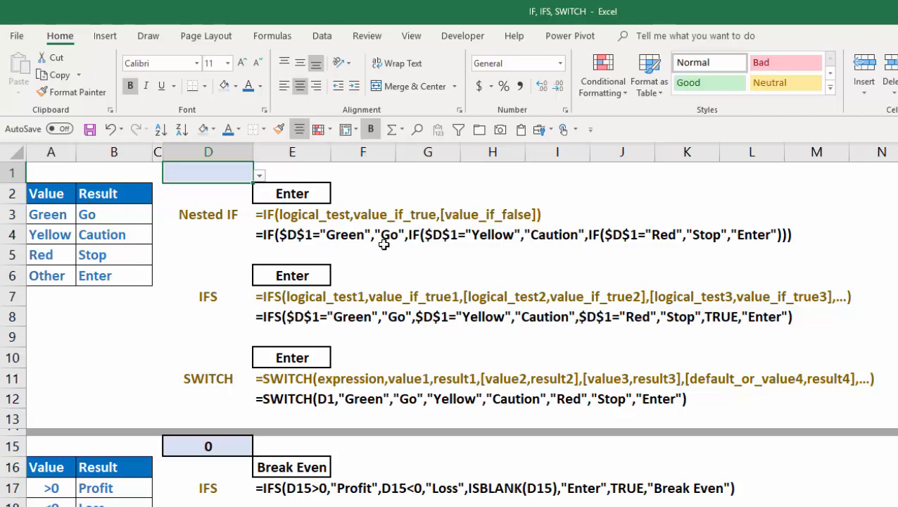
mouse_move(385, 247)
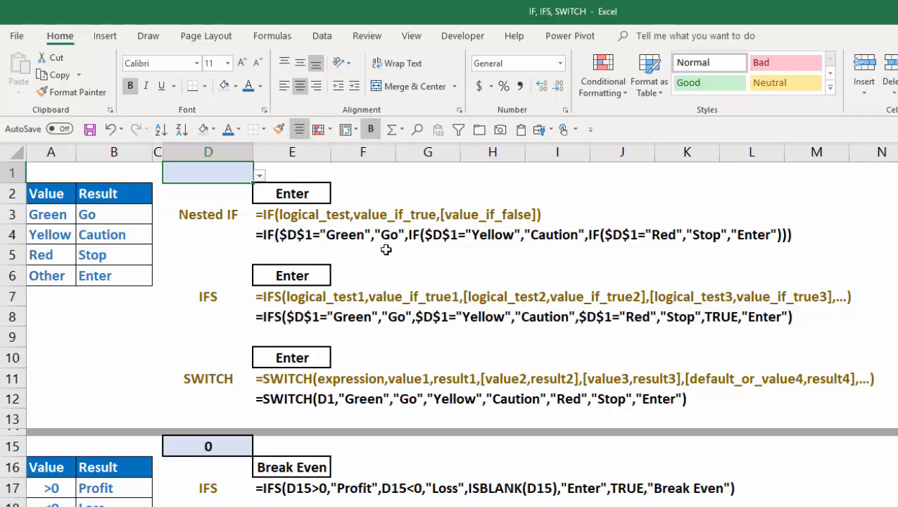
mouse_move(419, 247)
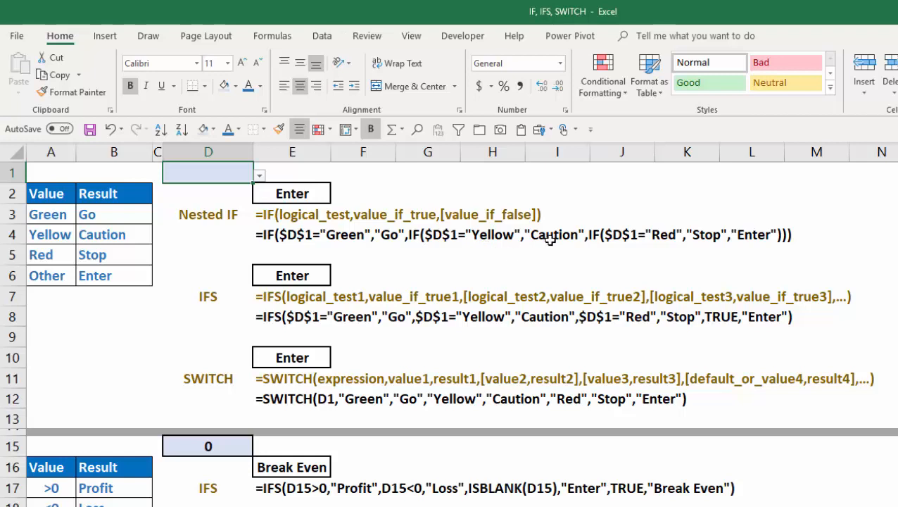
mouse_move(559, 253)
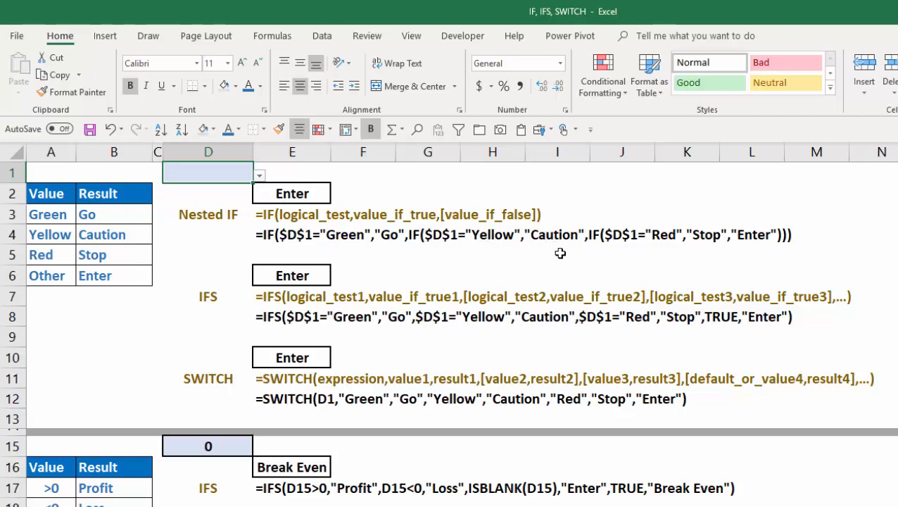
mouse_move(653, 243)
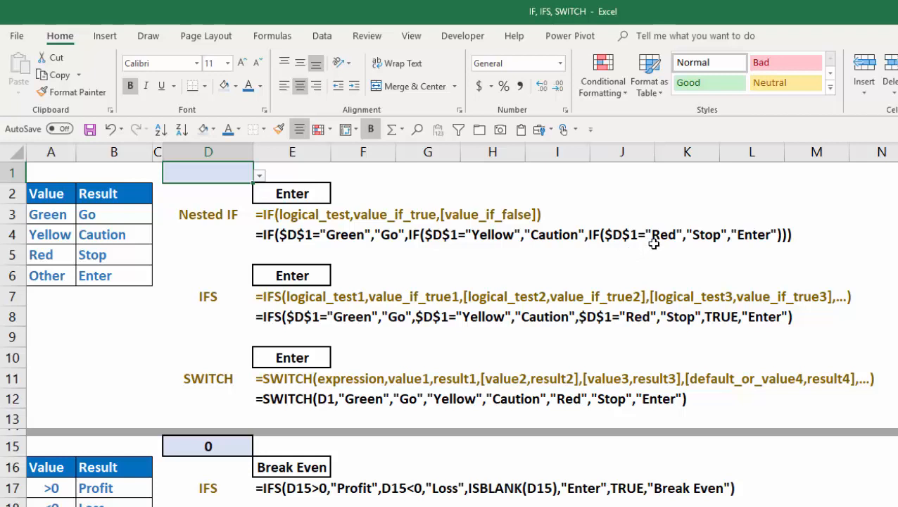
mouse_move(759, 256)
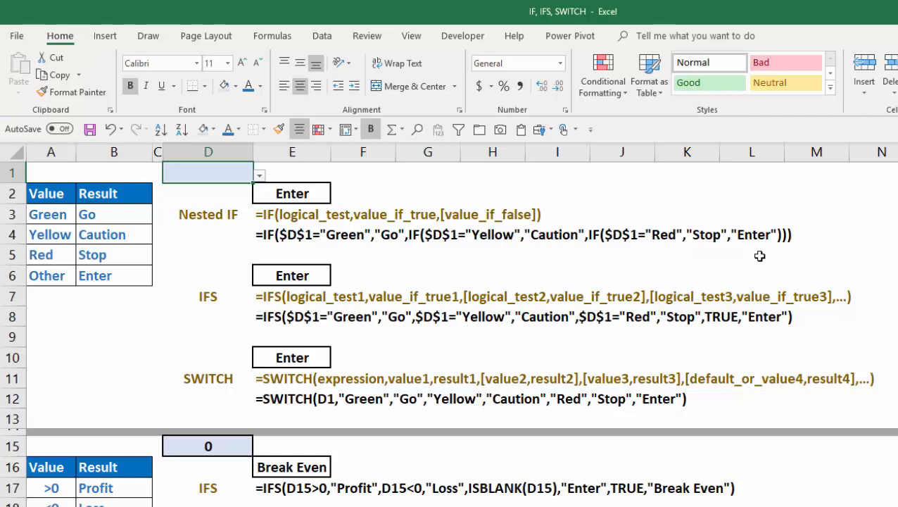
mouse_move(758, 237)
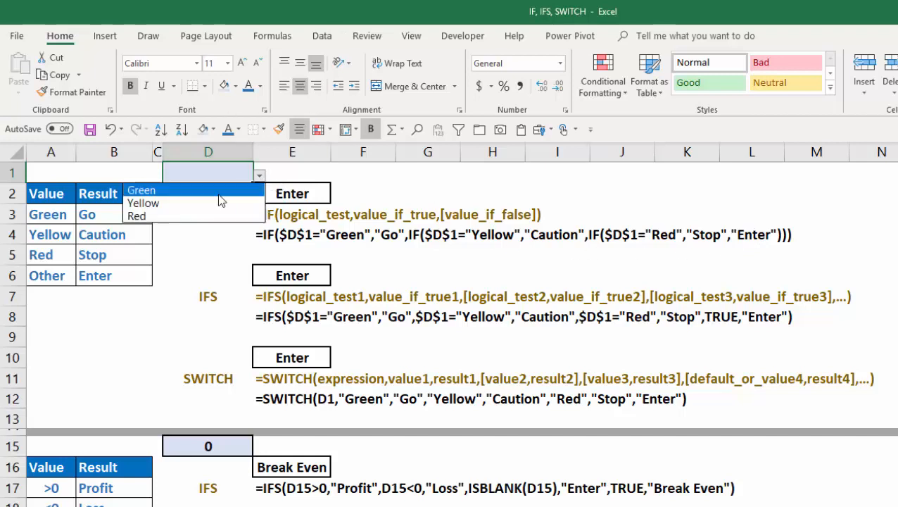
Pick Yellow from D1's Green/Yellow/Red list so all three formulas return Caution
left_click(143, 203)
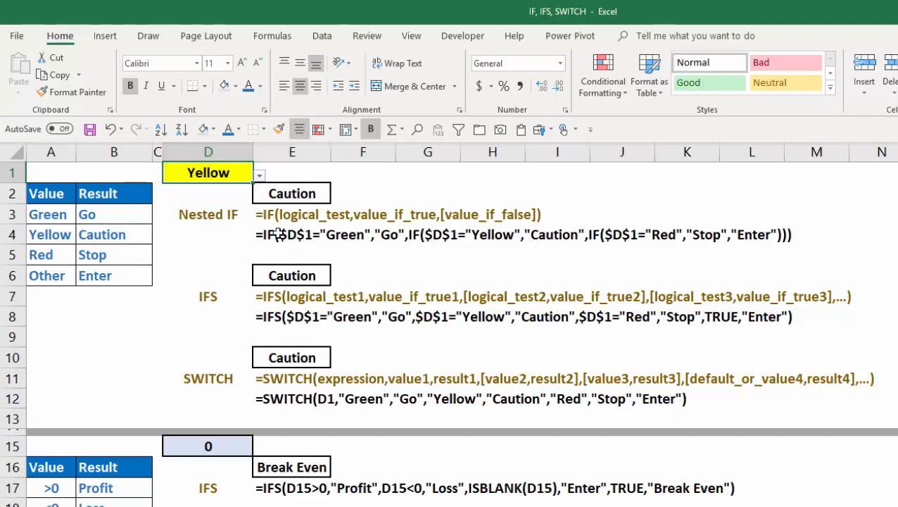
mouse_move(472, 261)
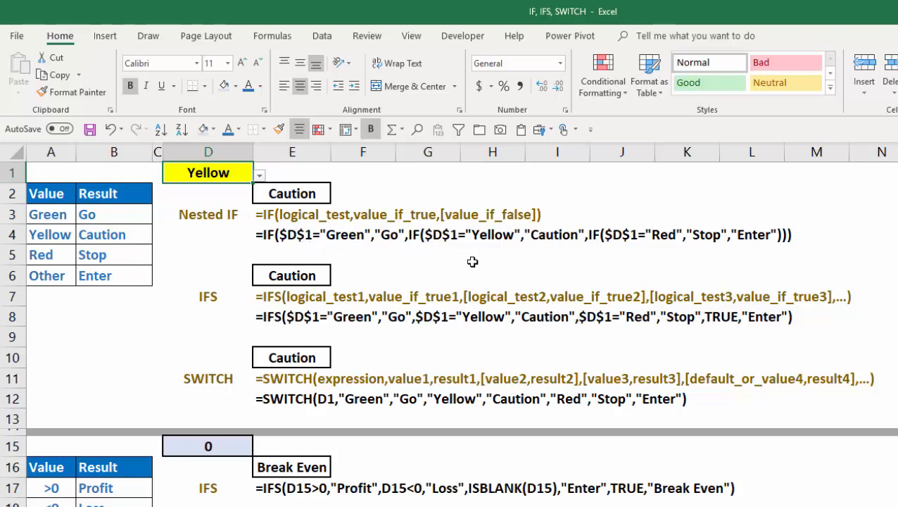
mouse_move(354, 261)
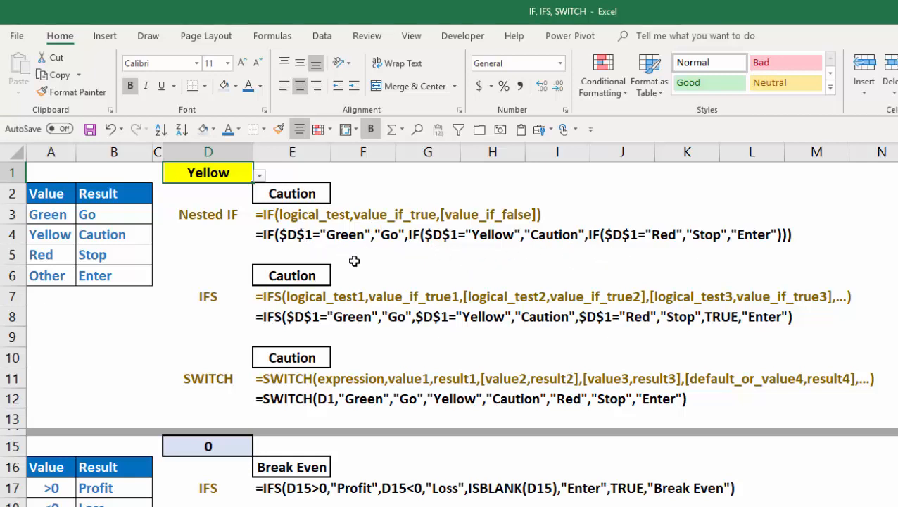
mouse_move(190, 319)
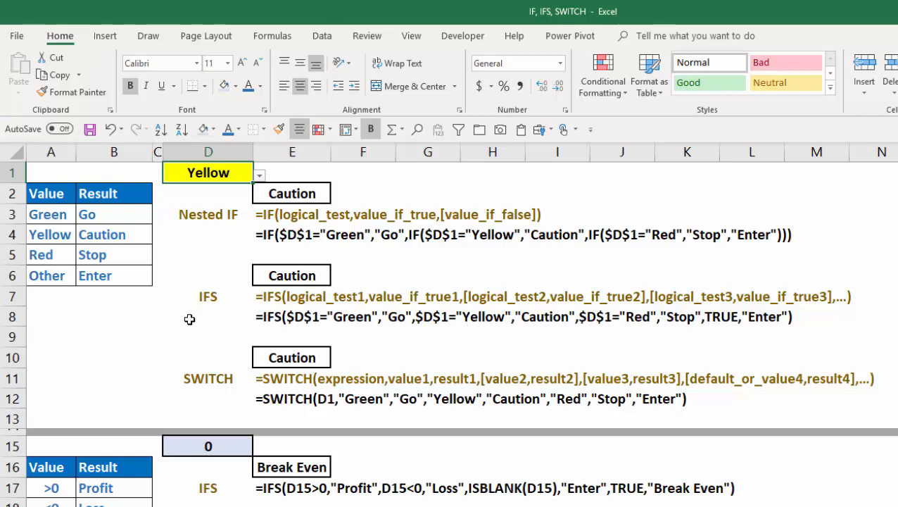
mouse_move(213, 330)
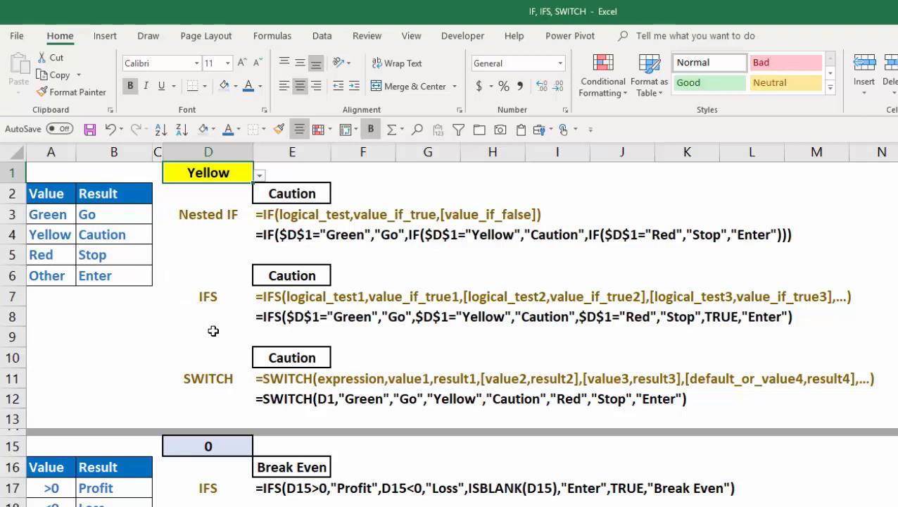
mouse_move(323, 313)
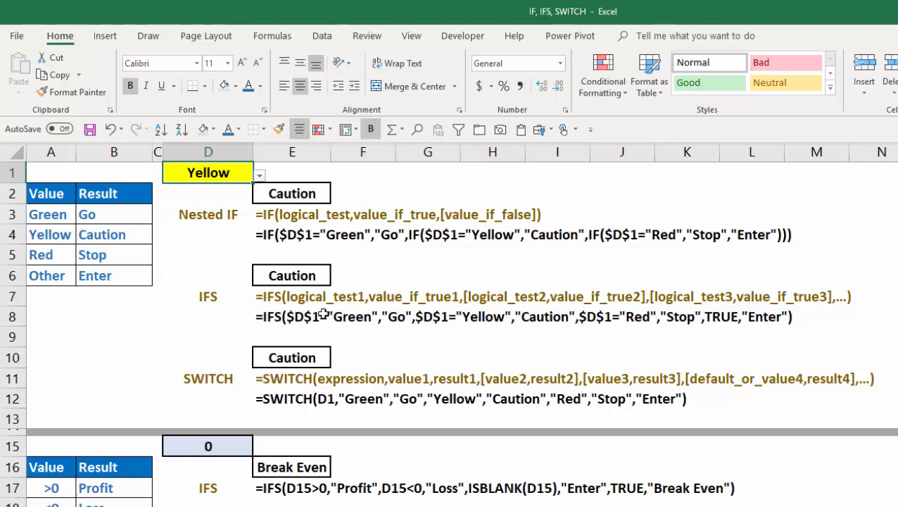
mouse_move(244, 320)
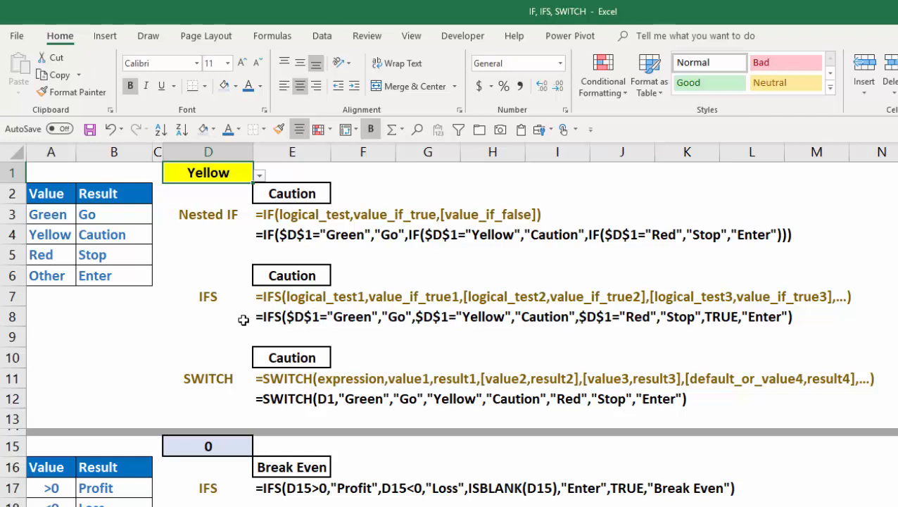
mouse_move(317, 309)
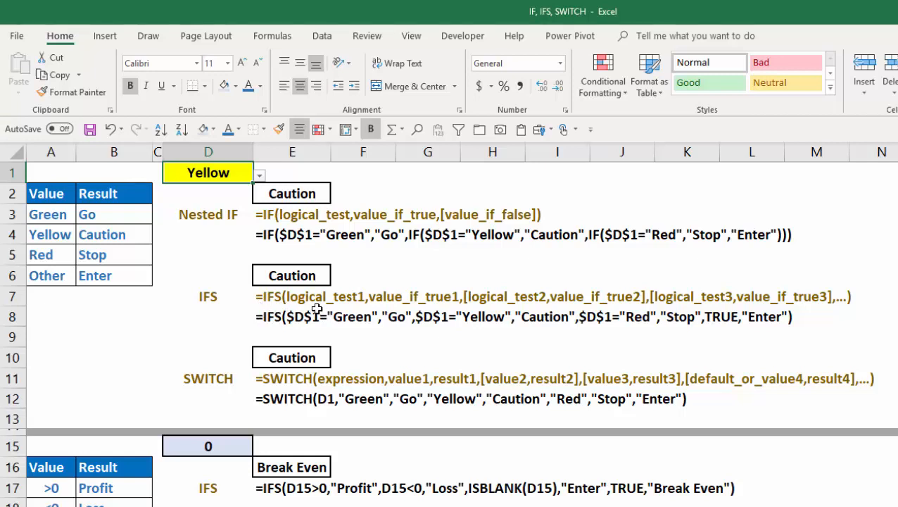
mouse_move(386, 308)
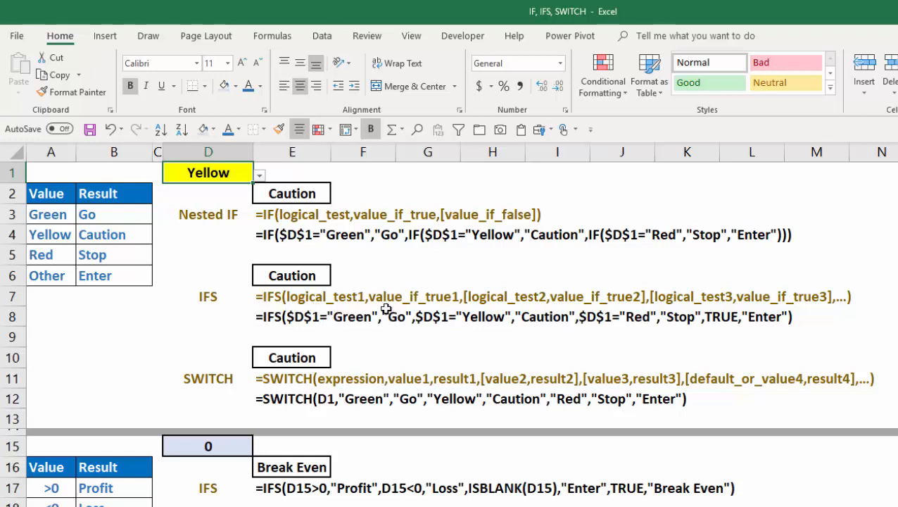
mouse_move(463, 307)
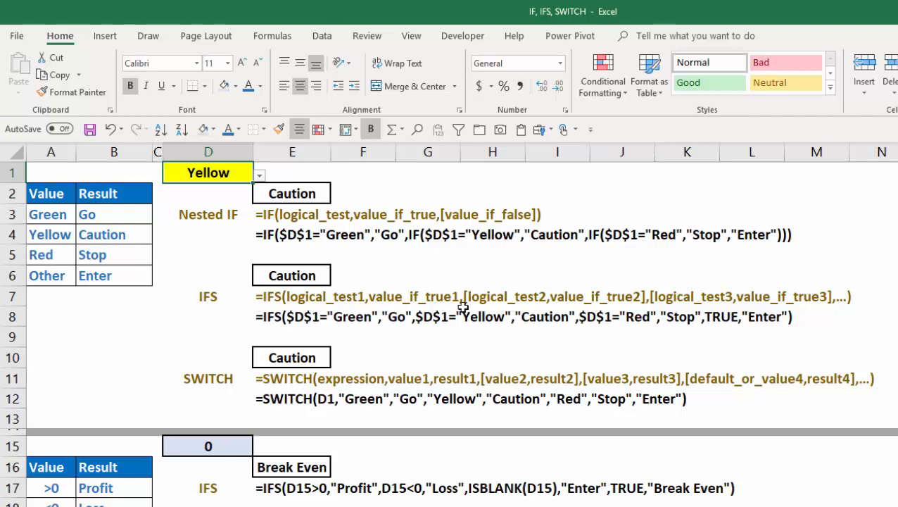
mouse_move(616, 309)
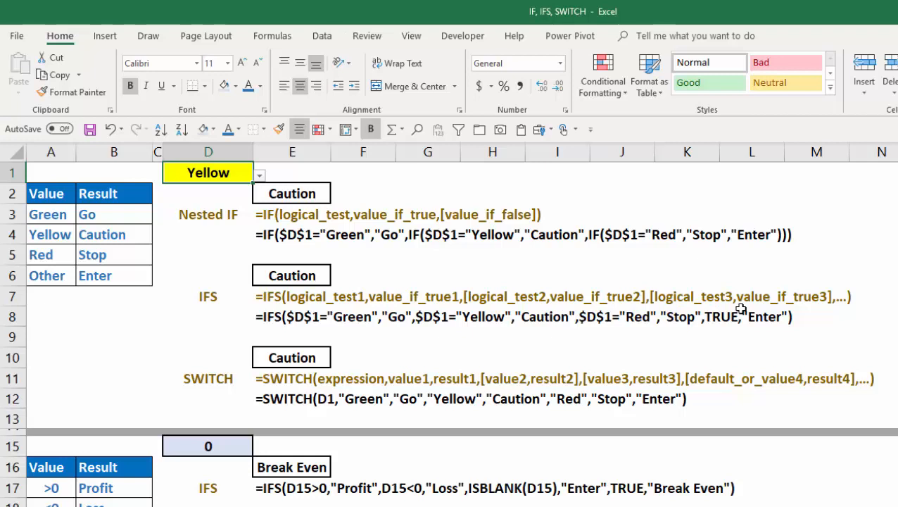
mouse_move(852, 304)
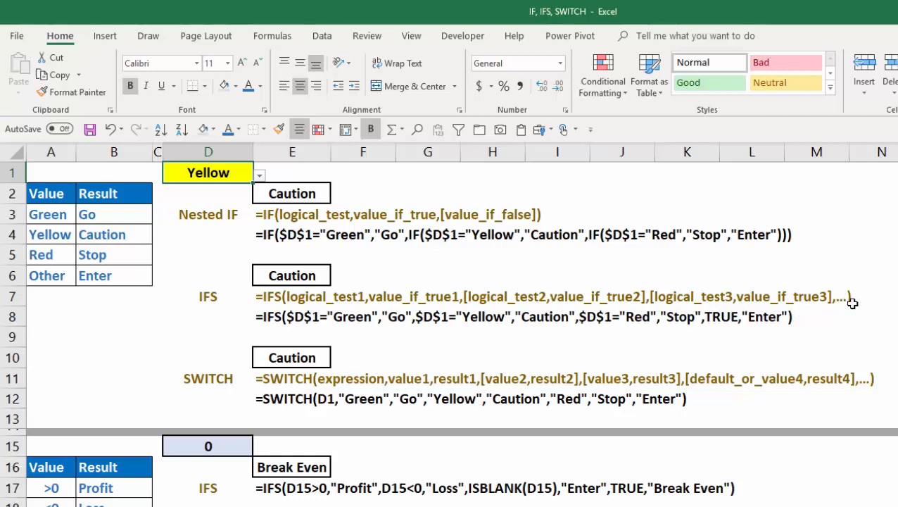
mouse_move(857, 304)
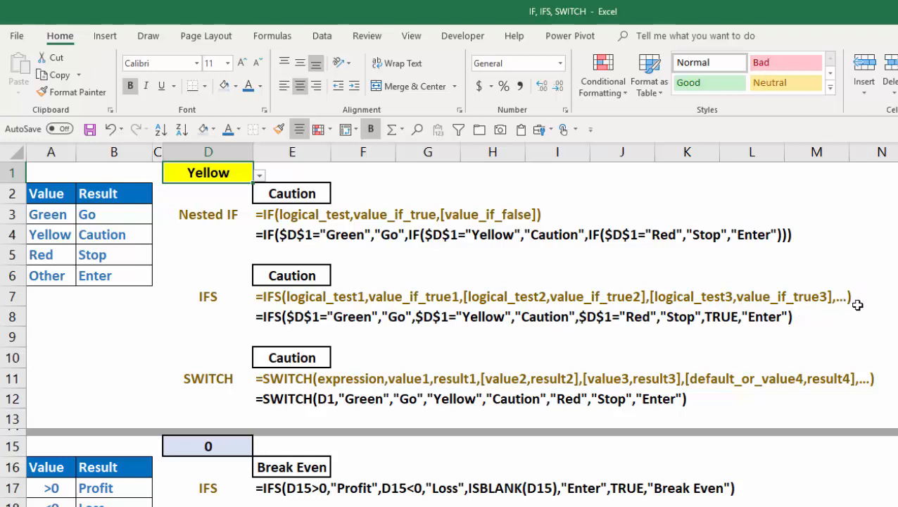
mouse_move(841, 308)
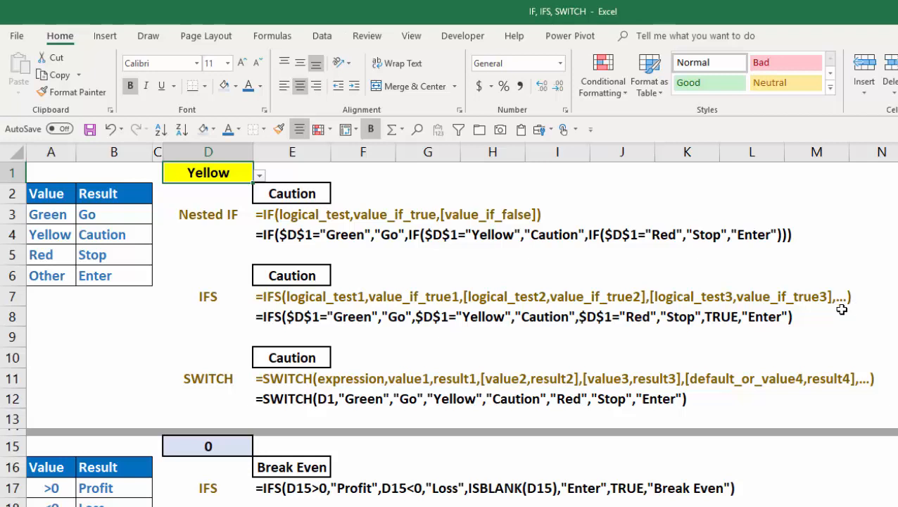
mouse_move(276, 345)
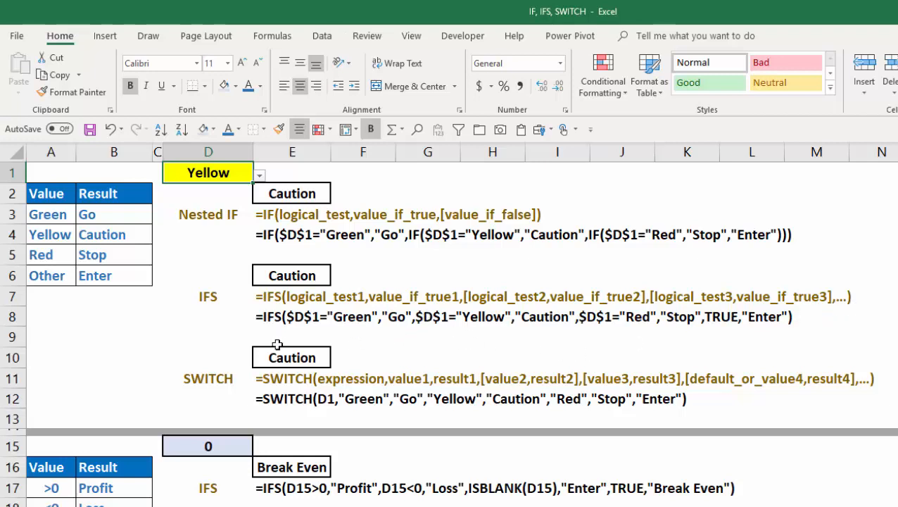
mouse_move(256, 327)
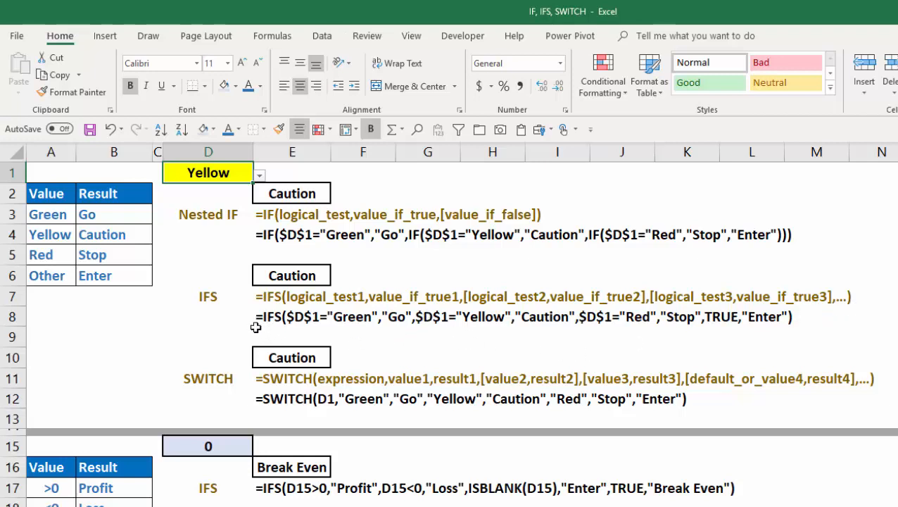
mouse_move(313, 329)
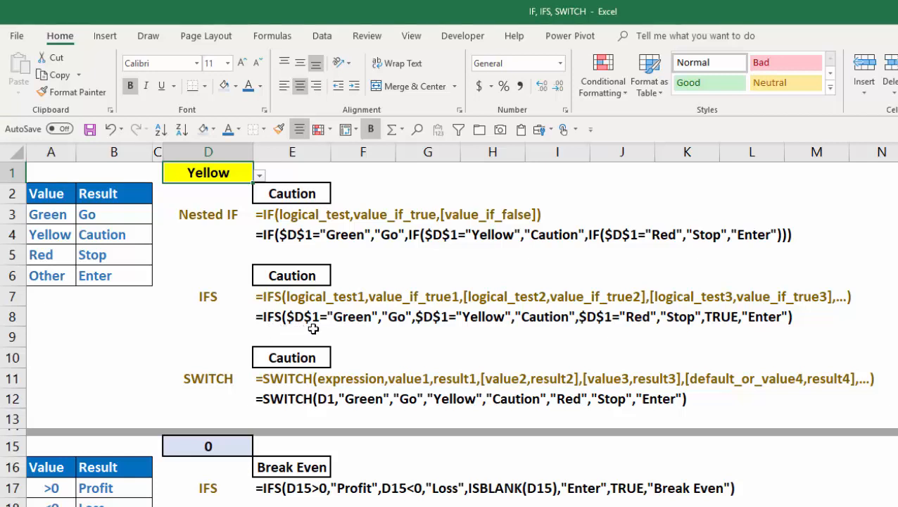
mouse_move(435, 323)
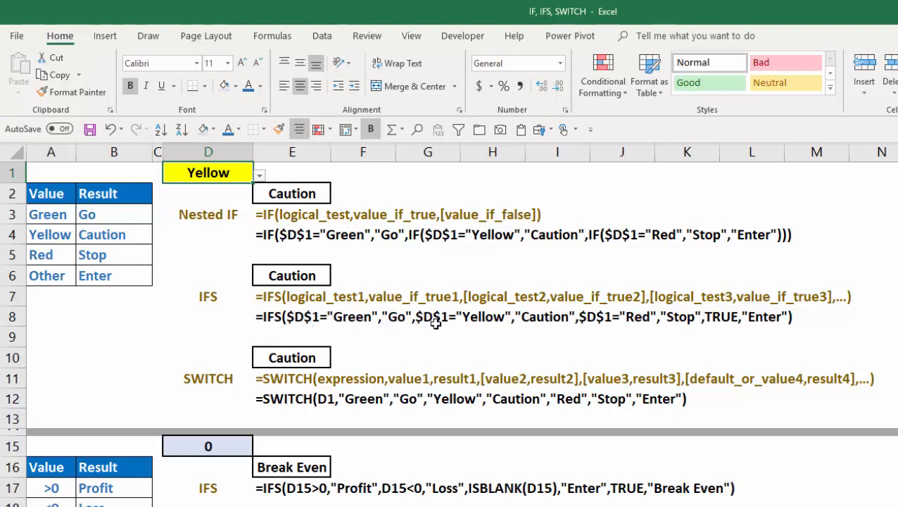
mouse_move(591, 324)
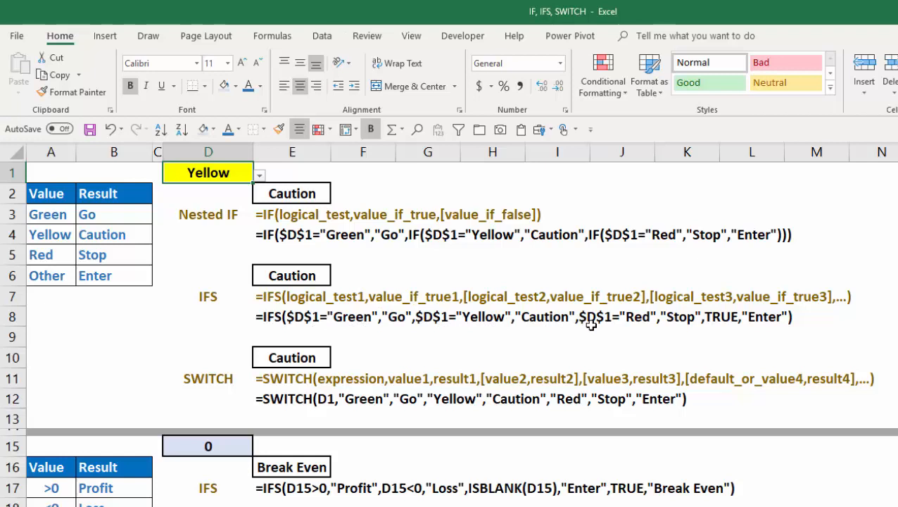
mouse_move(675, 324)
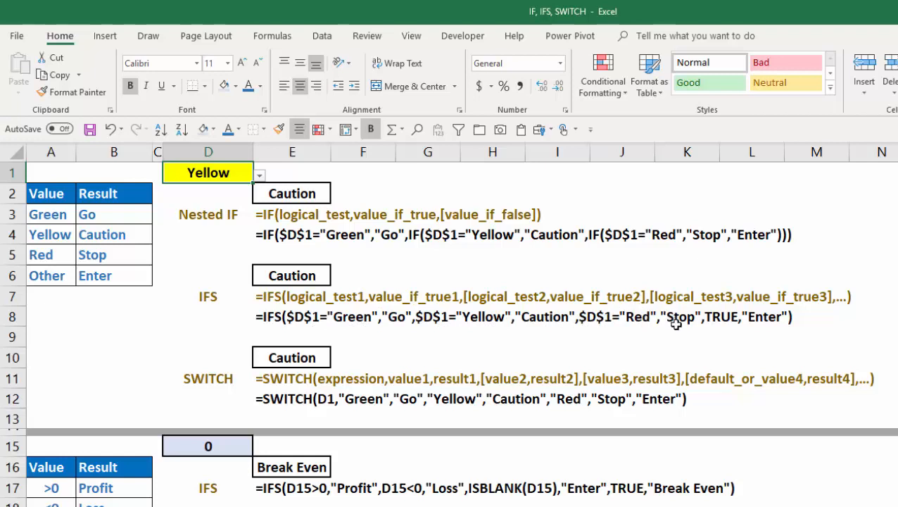
mouse_move(665, 330)
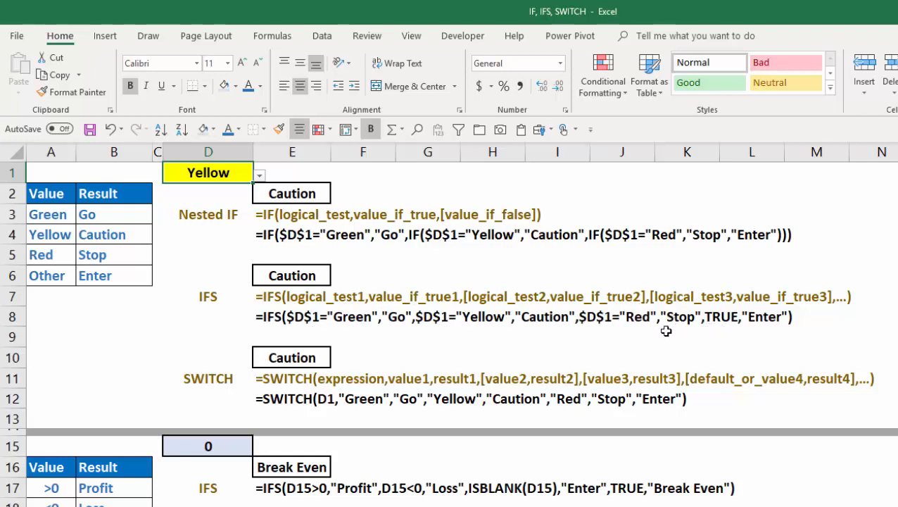
mouse_move(728, 328)
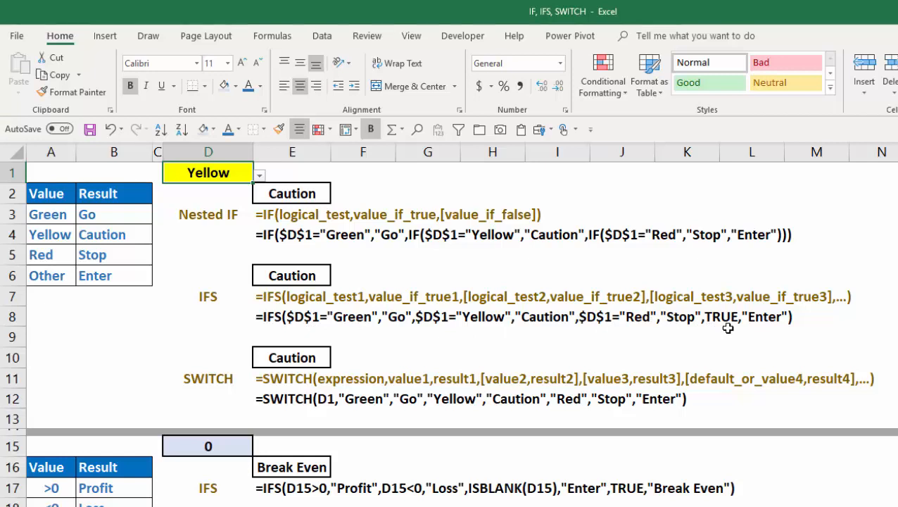
mouse_move(768, 320)
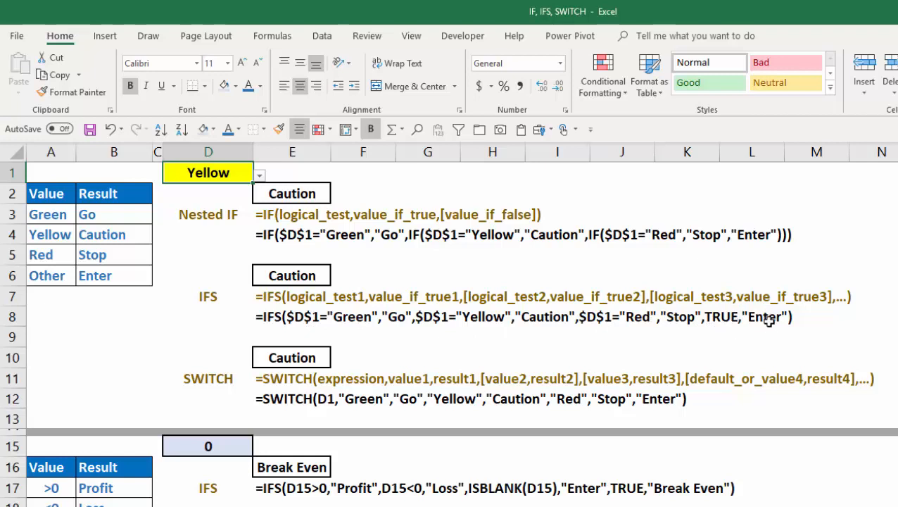
mouse_move(734, 324)
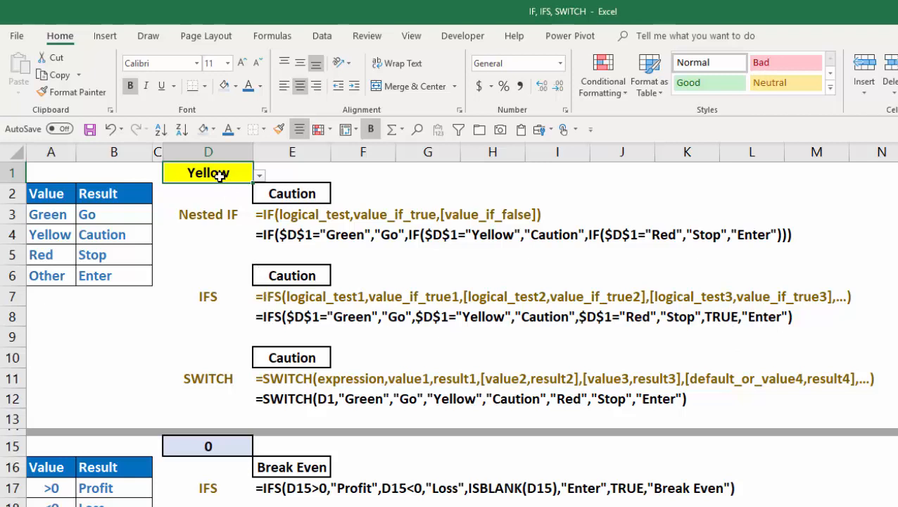
Delete the Yellow value from D1 so the nested IF, IFS and SWITCH show Enter
key("Delete")
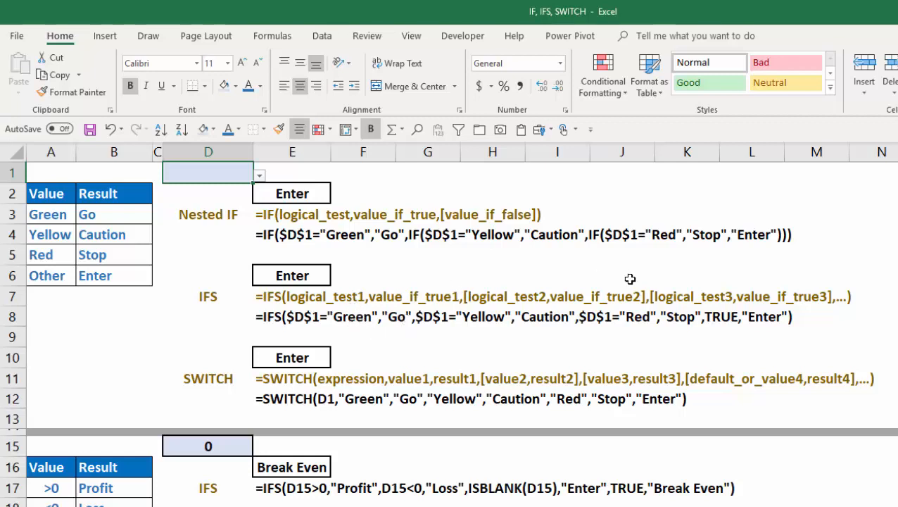
mouse_move(653, 323)
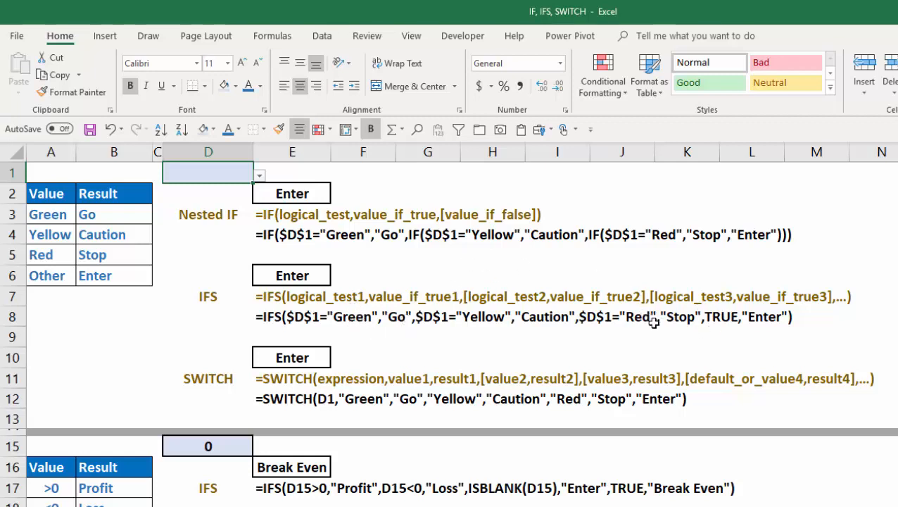
mouse_move(714, 319)
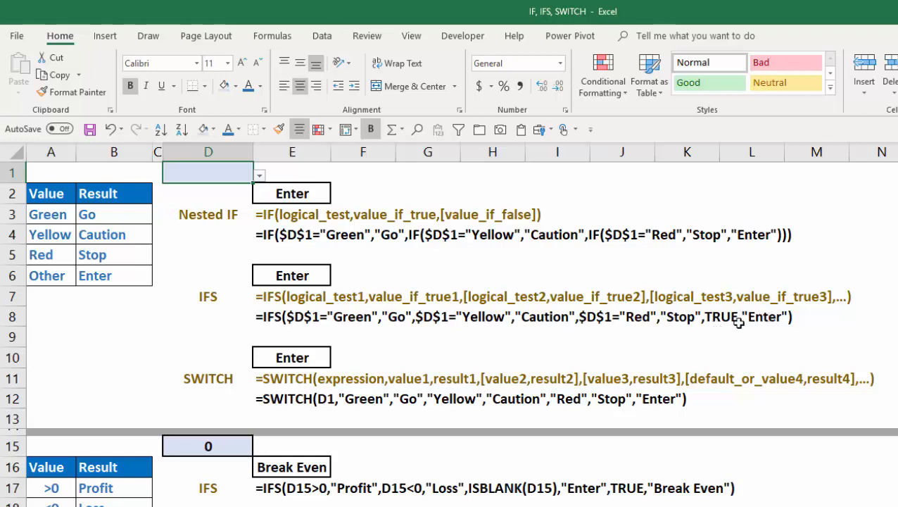
mouse_move(237, 327)
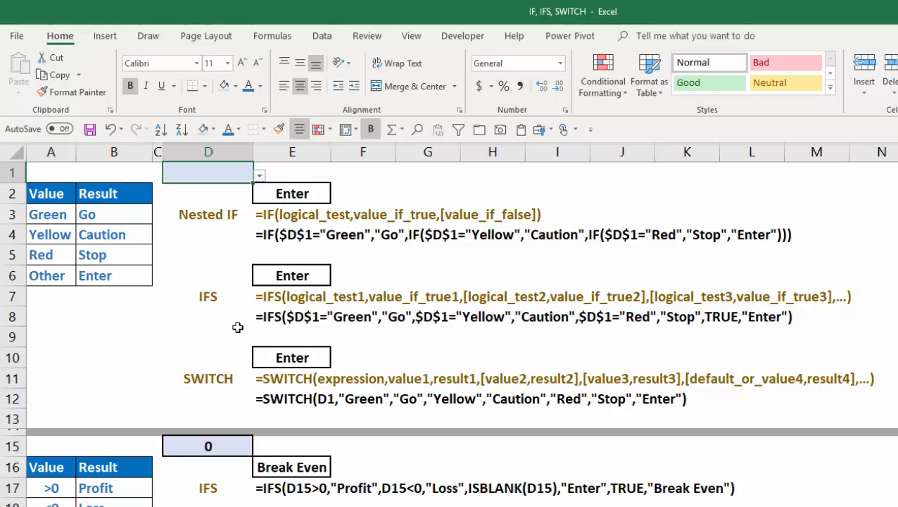
mouse_move(431, 347)
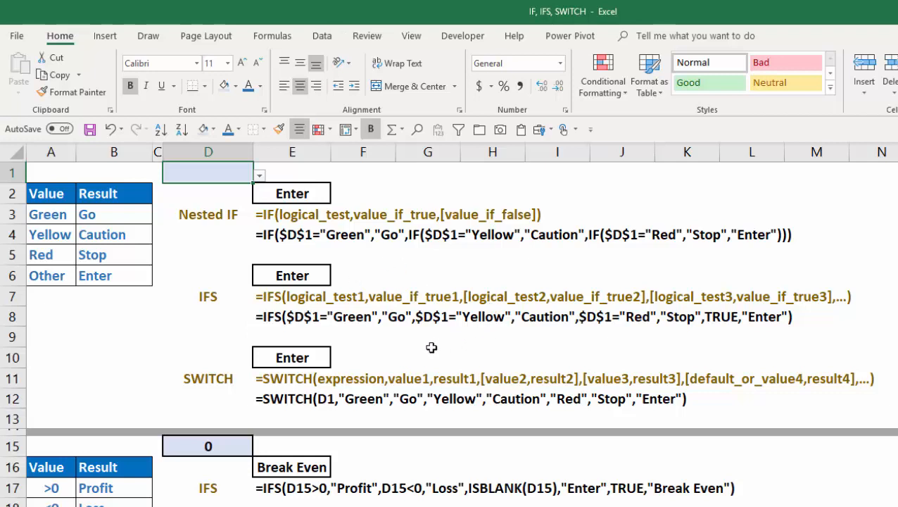
mouse_move(386, 331)
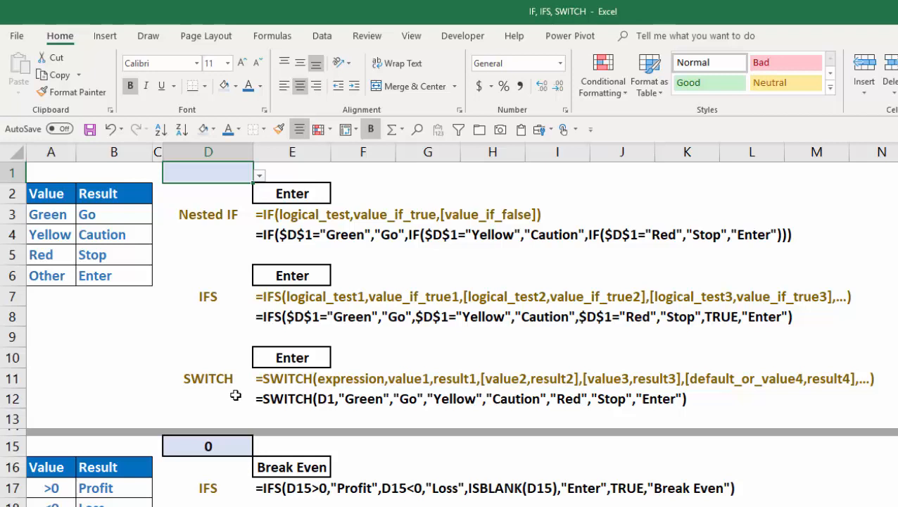
mouse_move(334, 389)
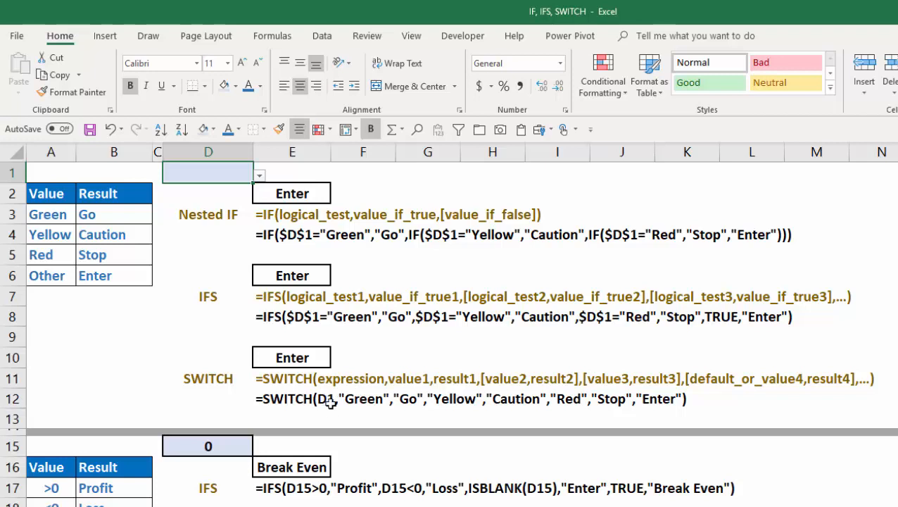
mouse_move(417, 366)
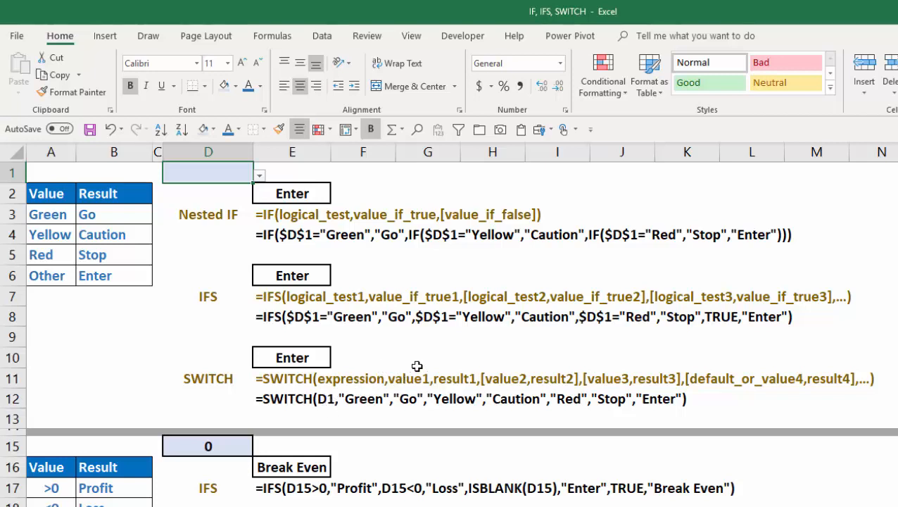
mouse_move(551, 374)
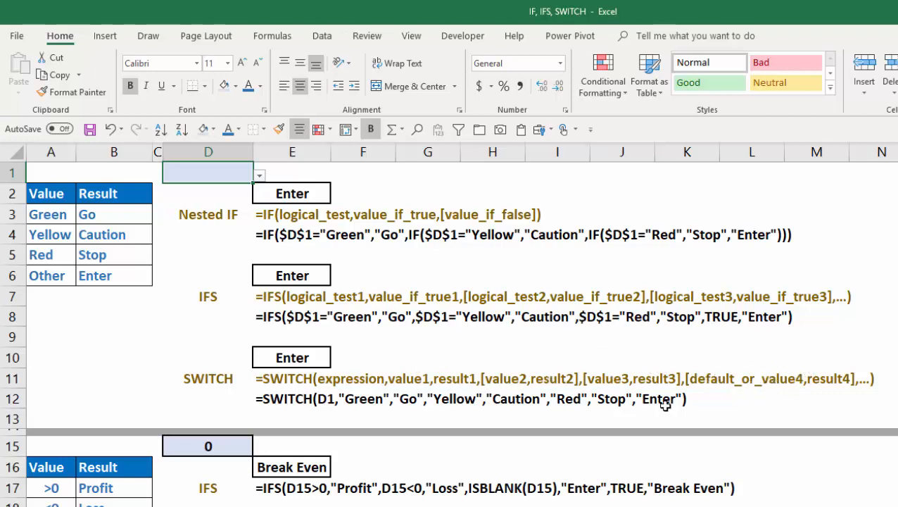
mouse_move(344, 369)
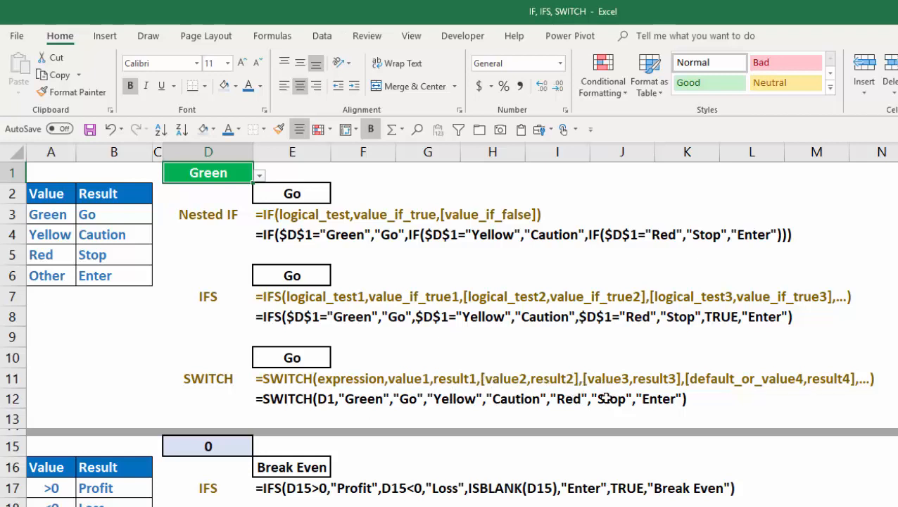
mouse_move(572, 411)
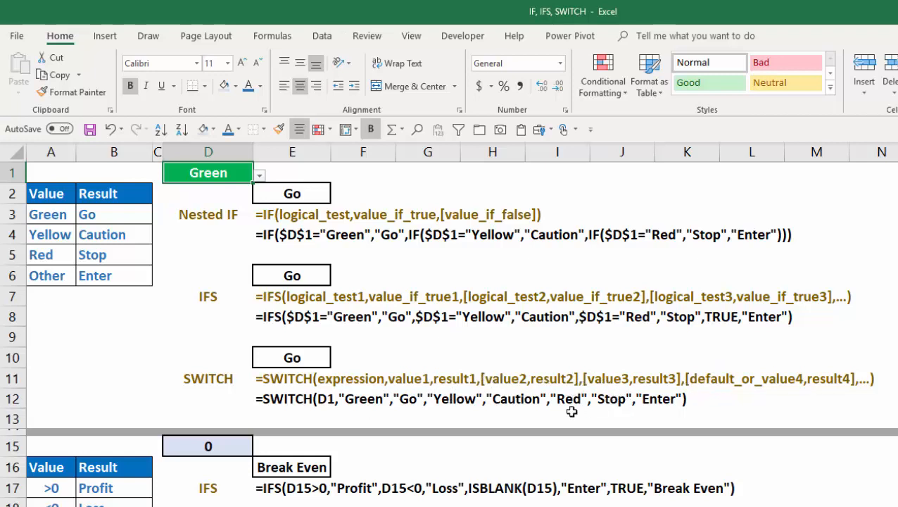
mouse_move(503, 425)
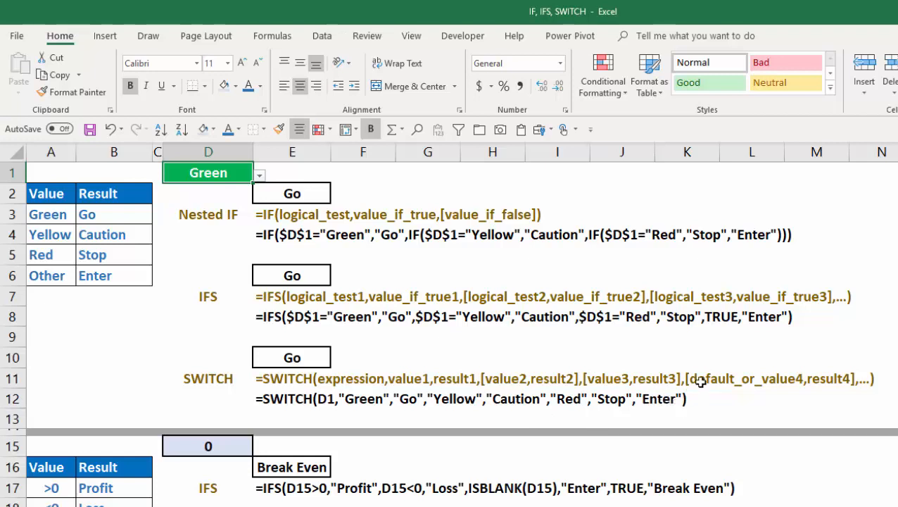
mouse_move(719, 336)
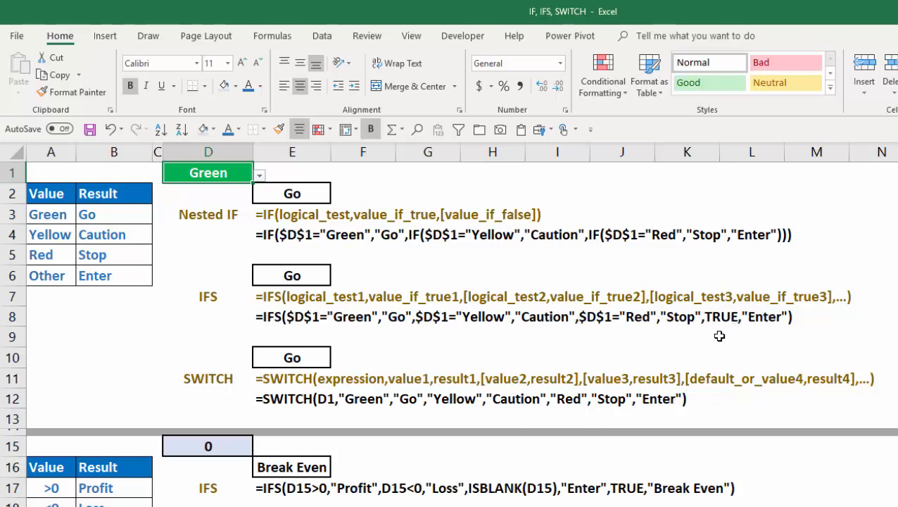
mouse_move(772, 332)
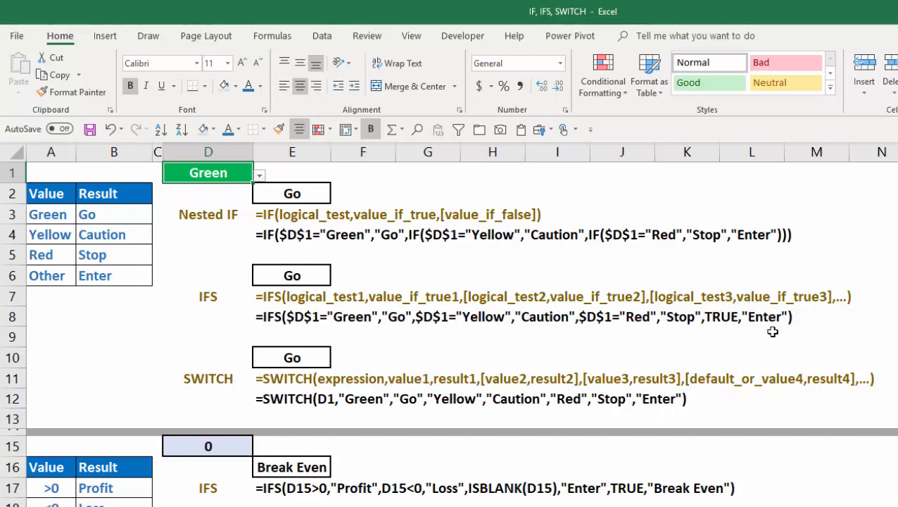
mouse_move(759, 336)
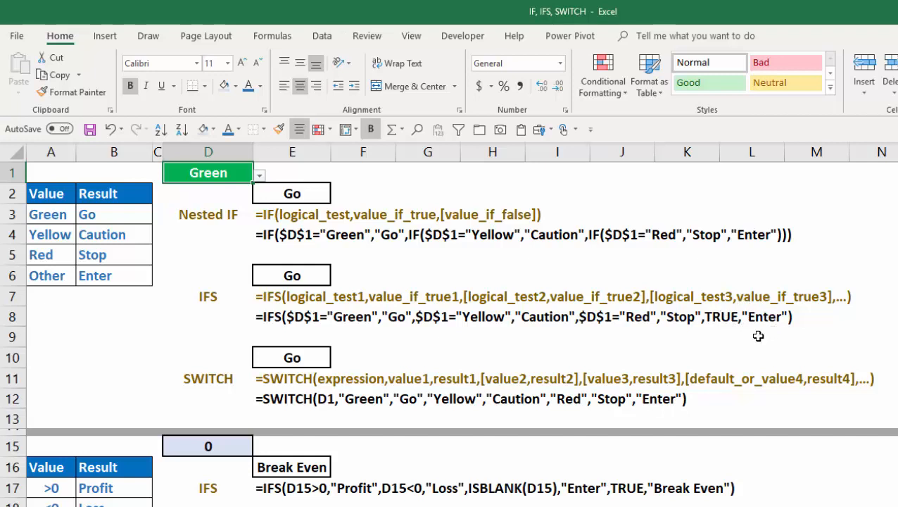
mouse_move(270, 236)
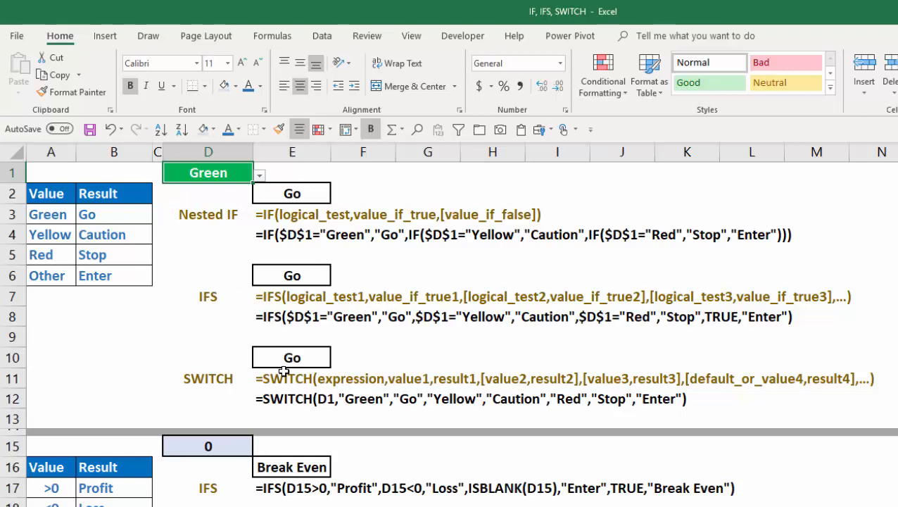
mouse_move(308, 338)
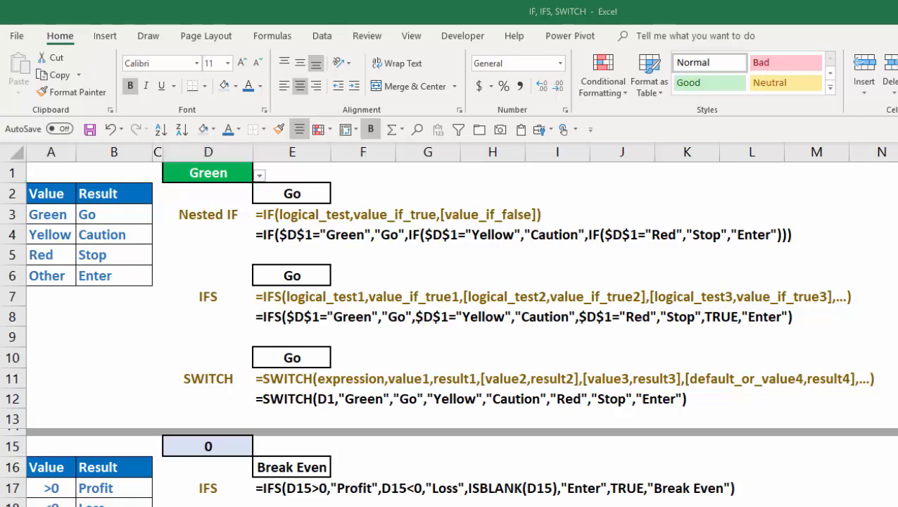
mouse_move(232, 495)
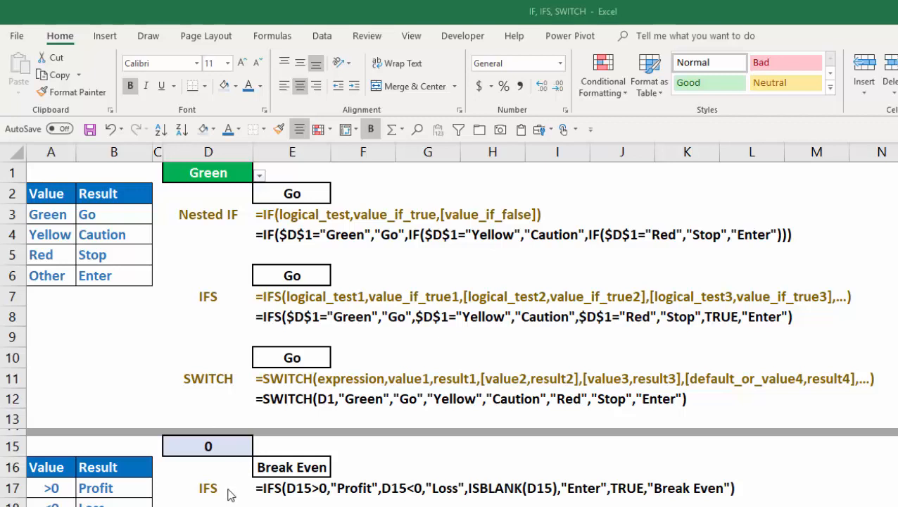
mouse_move(204, 498)
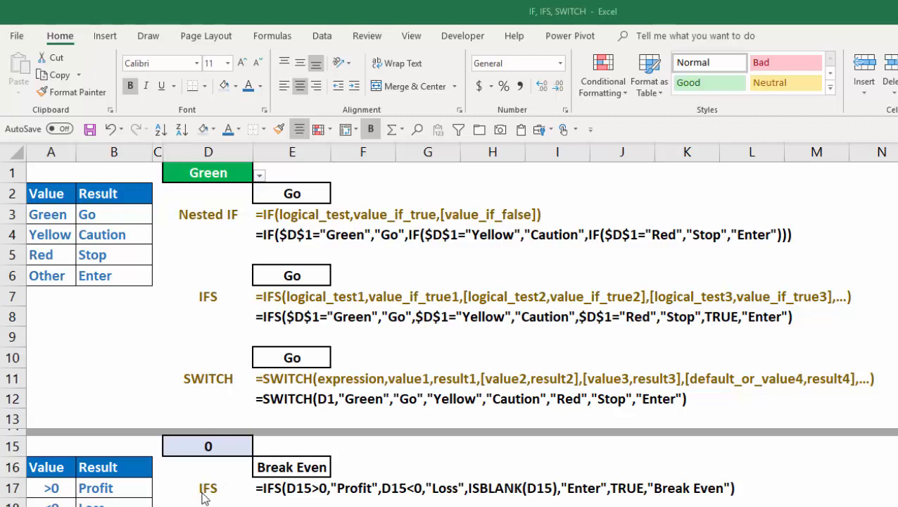
Scroll down to rows 15–20 with the profit/loss table and its IFS and SWITCH formulas
scroll("down", 3)
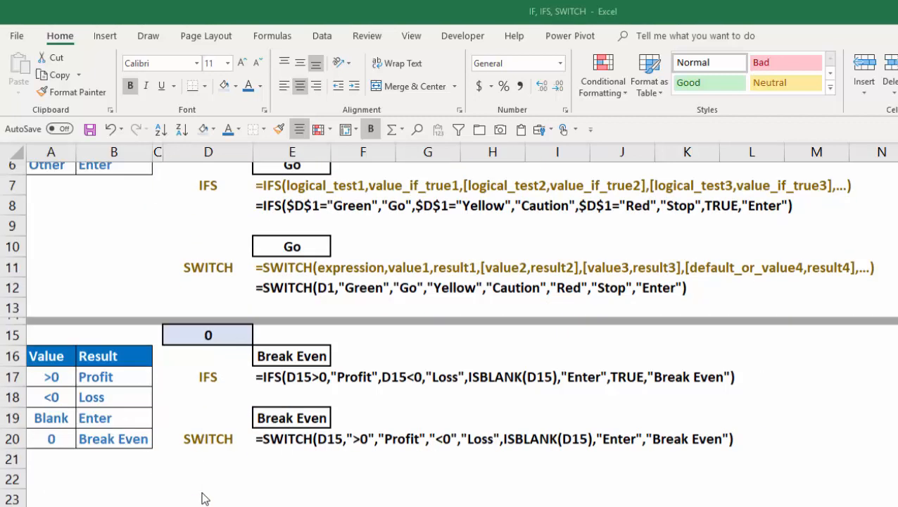
scroll("down", 3)
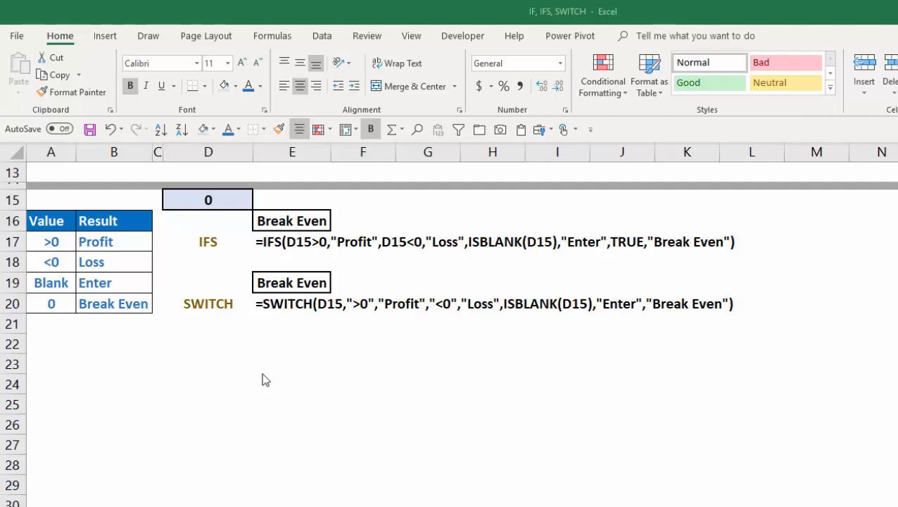
mouse_move(218, 313)
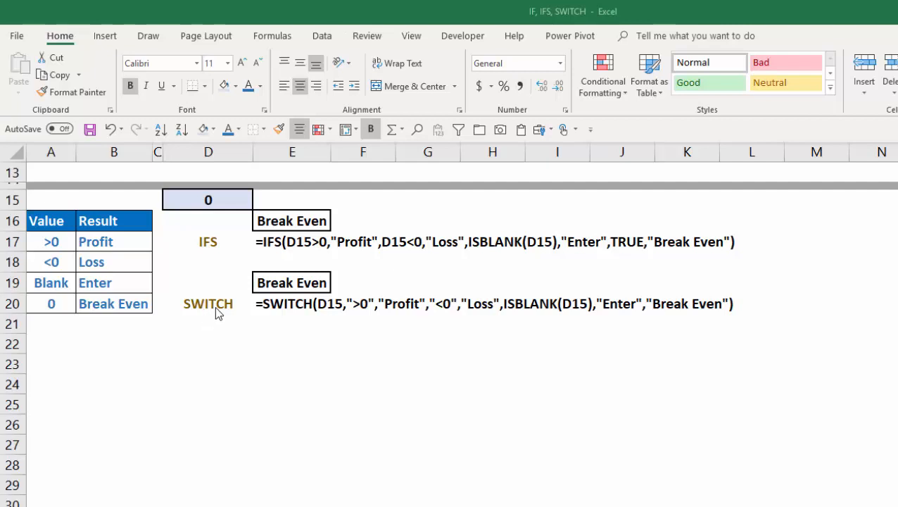
mouse_move(265, 341)
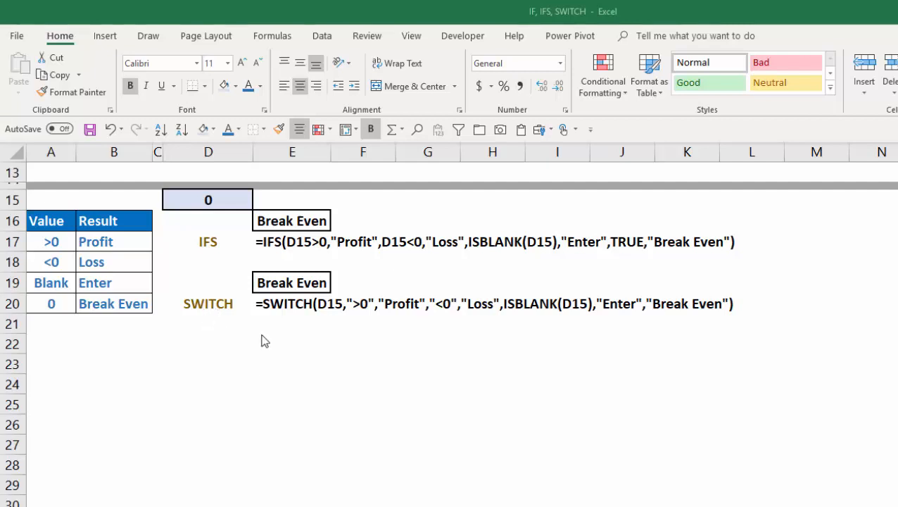
mouse_move(272, 342)
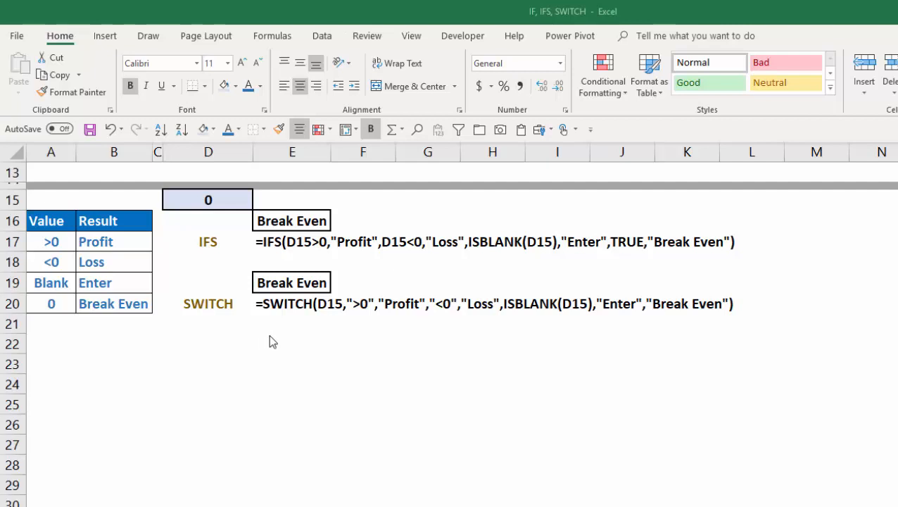
mouse_move(301, 253)
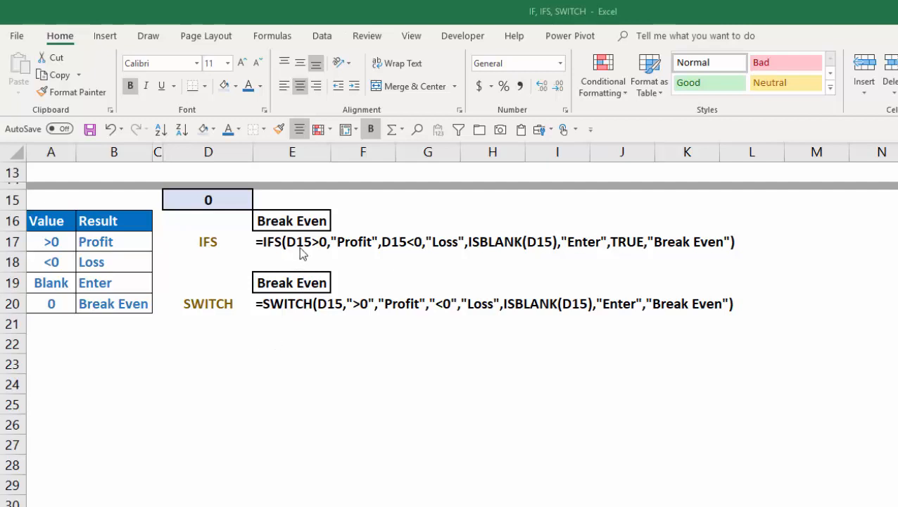
mouse_move(295, 252)
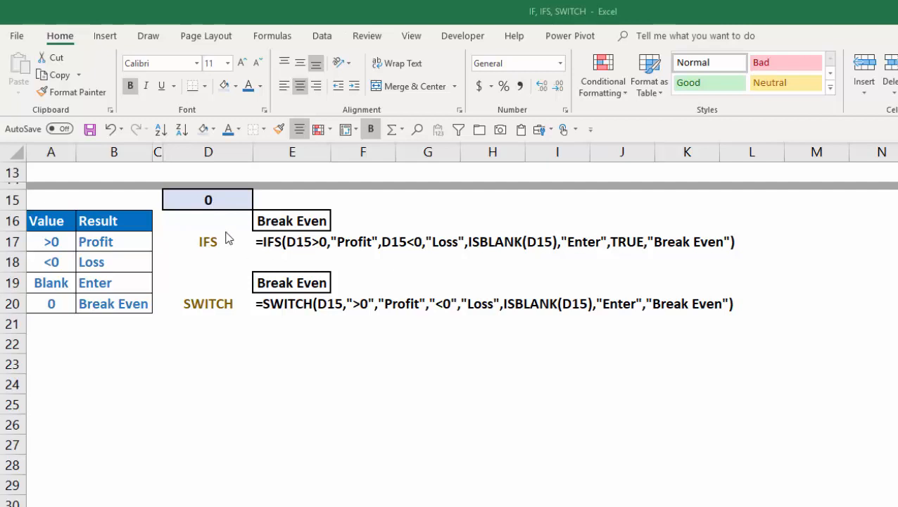
mouse_move(304, 246)
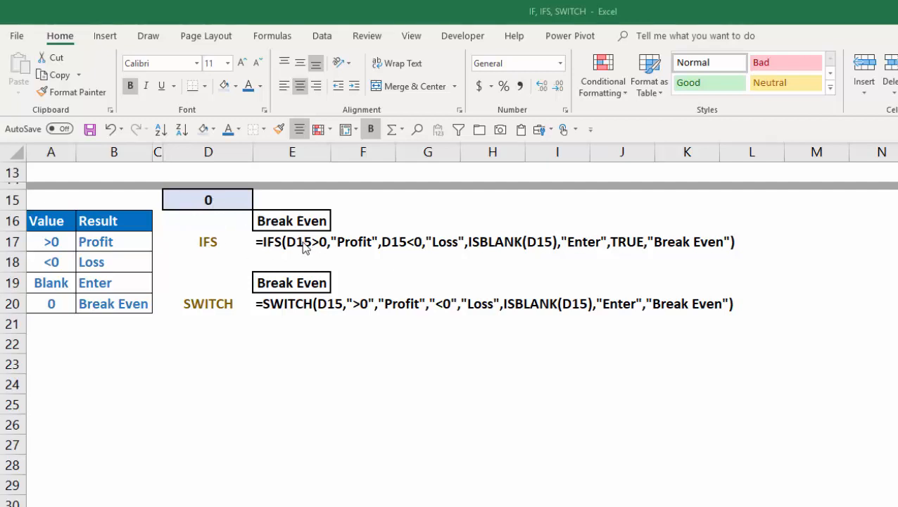
mouse_move(359, 253)
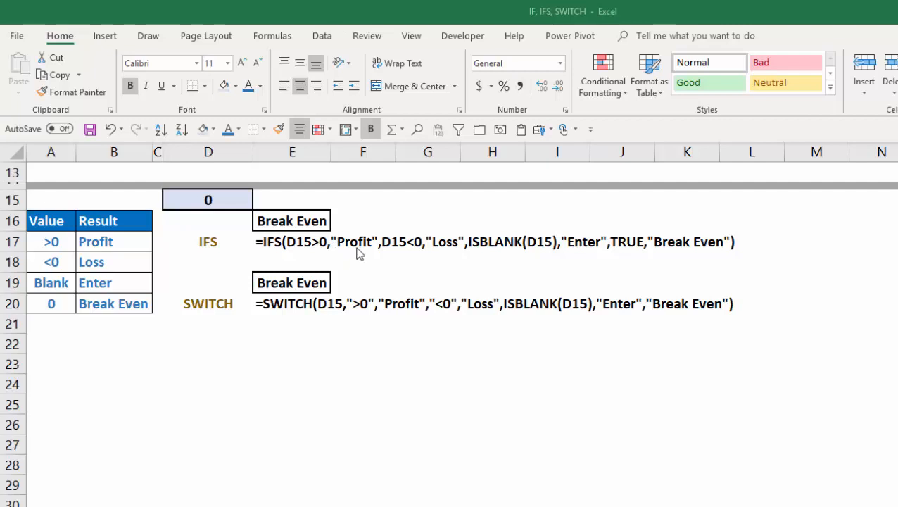
mouse_move(453, 246)
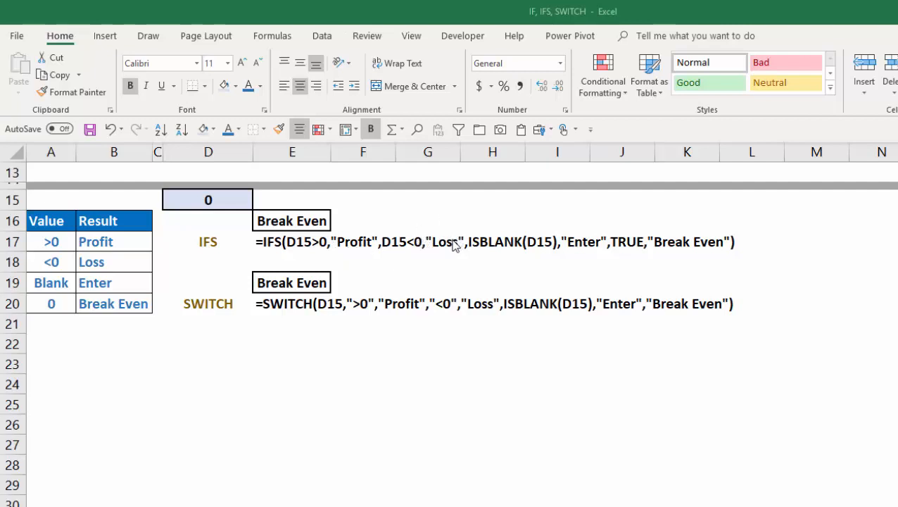
mouse_move(578, 244)
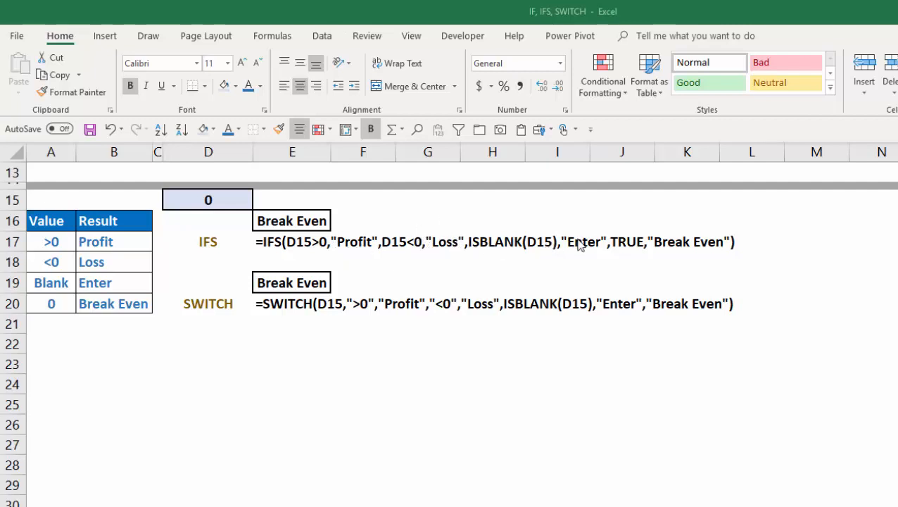
mouse_move(638, 262)
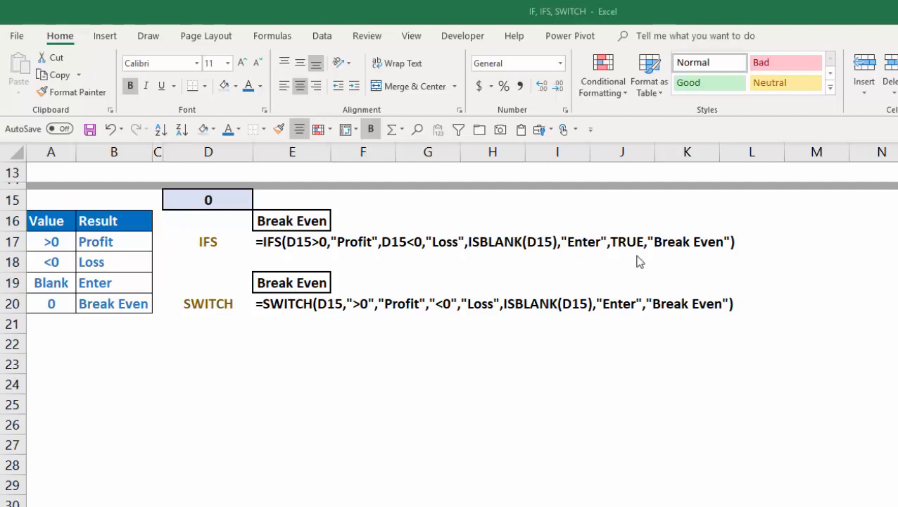
mouse_move(645, 230)
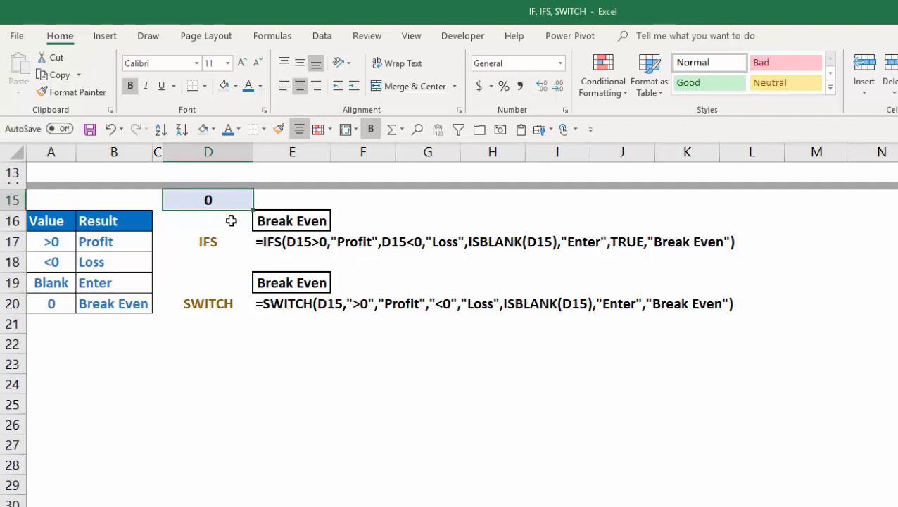
mouse_move(45, 263)
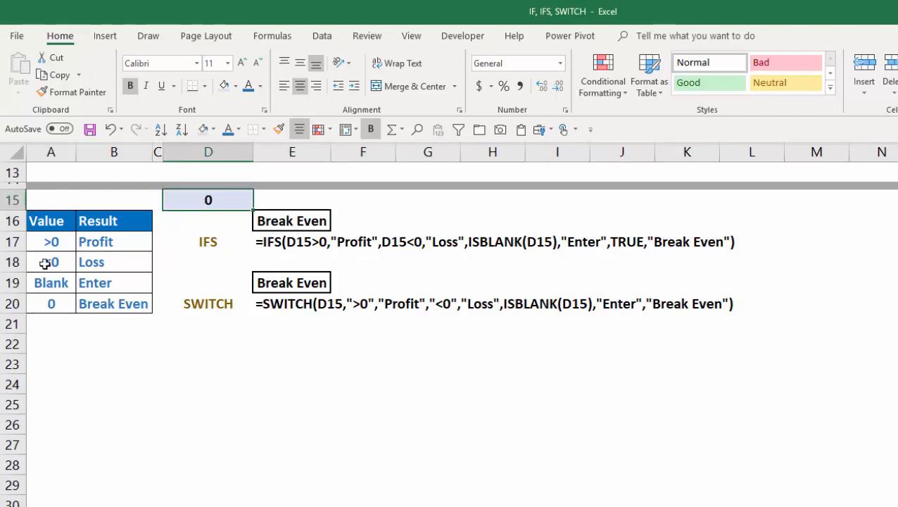
mouse_move(281, 191)
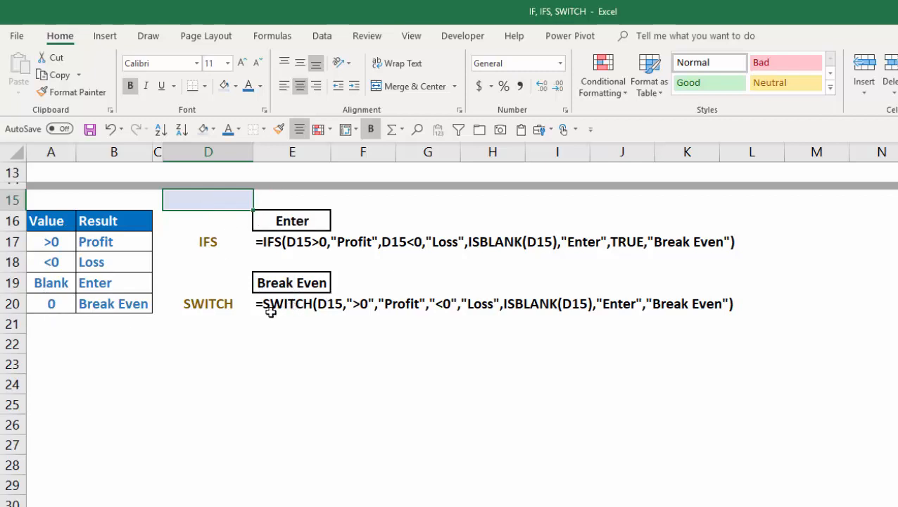
mouse_move(224, 265)
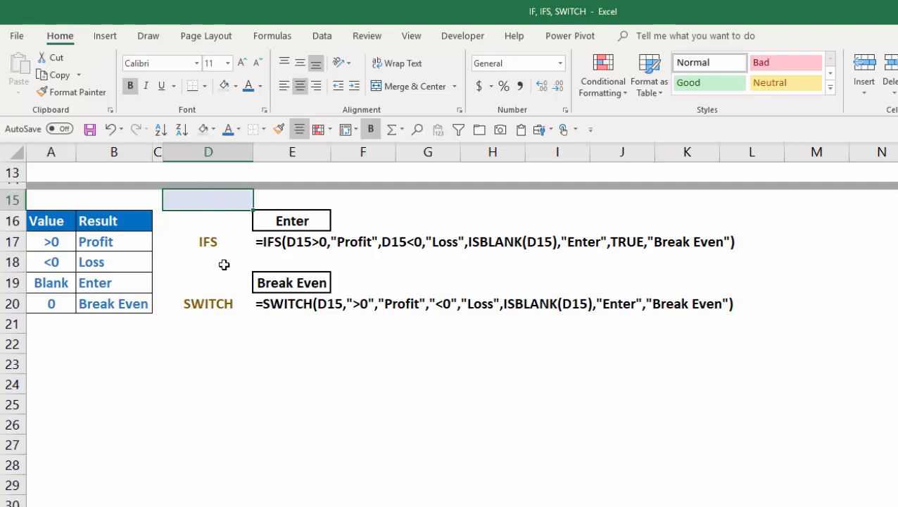
Enter 10 in D15 so IFS returns Profit, then return to the colour examples
type("10")
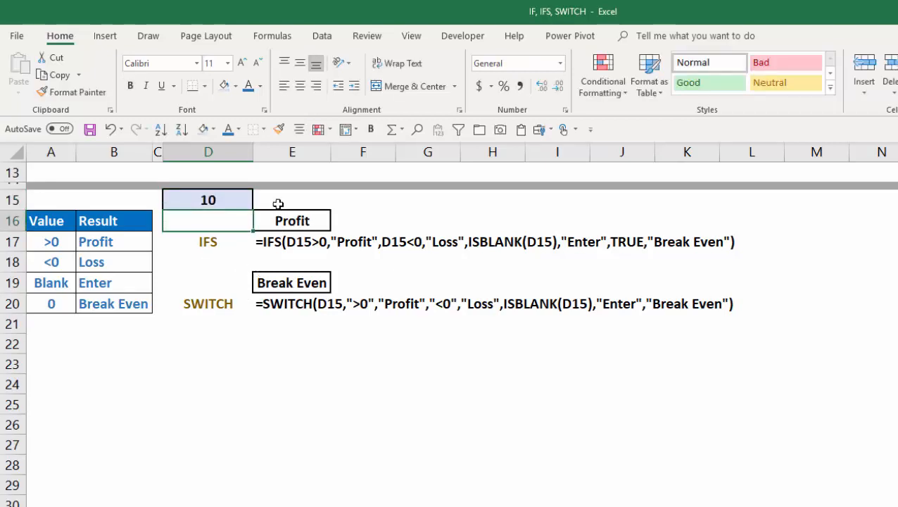
mouse_move(304, 299)
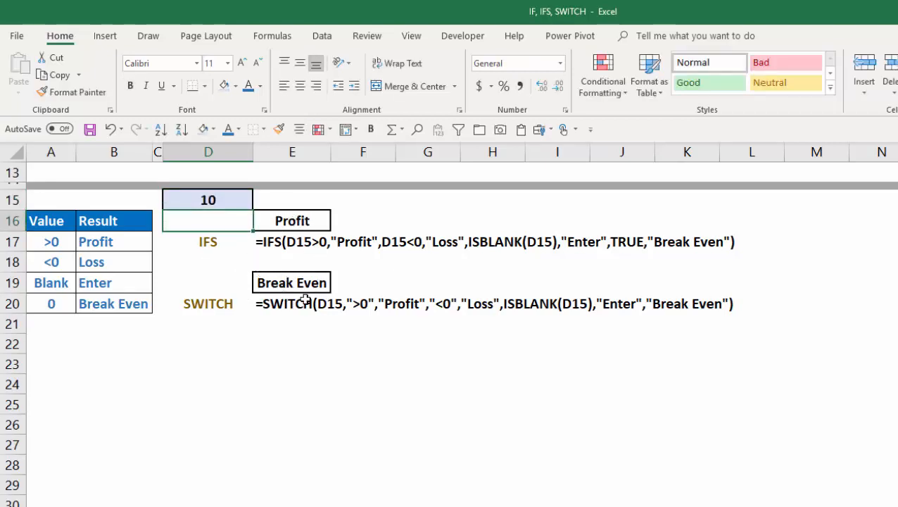
mouse_move(509, 358)
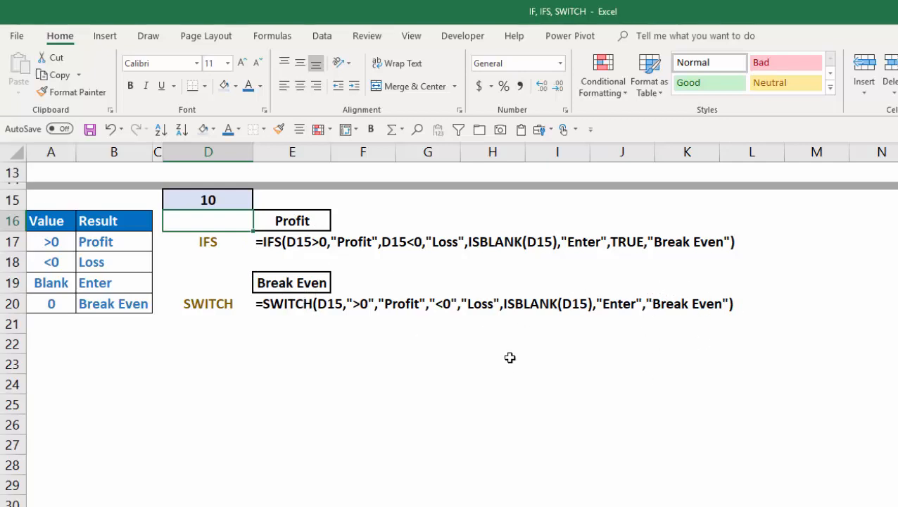
mouse_move(561, 316)
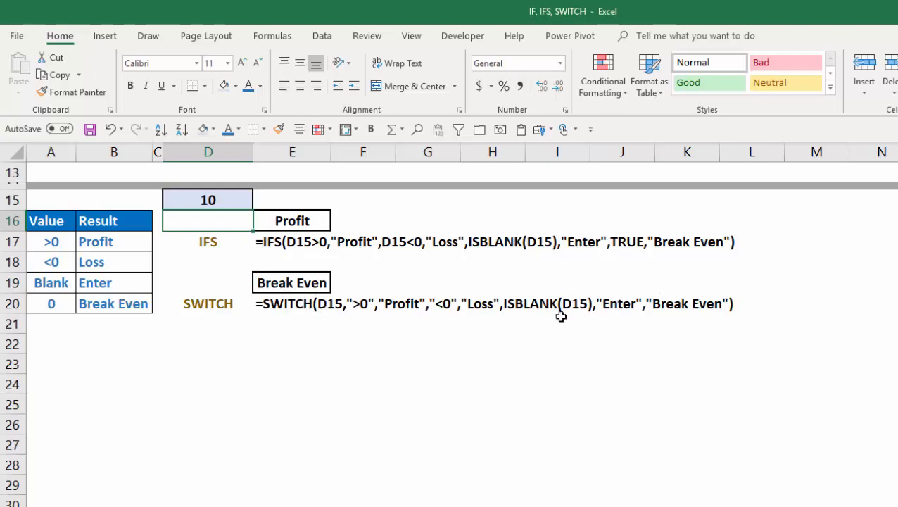
mouse_move(516, 311)
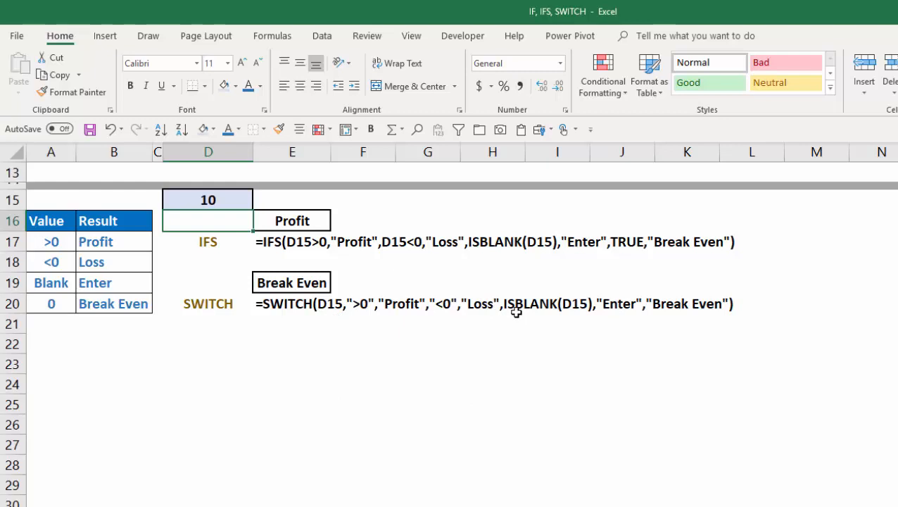
mouse_move(511, 314)
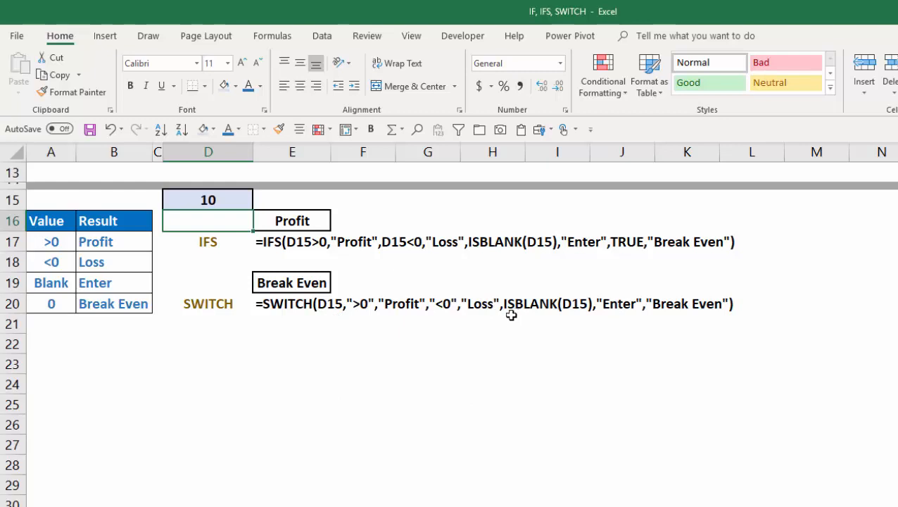
mouse_move(204, 241)
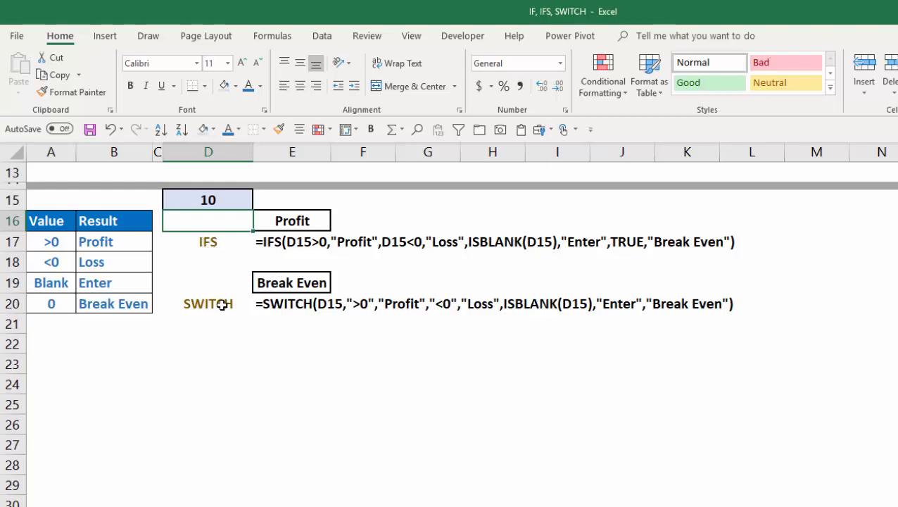
scroll("up", 3)
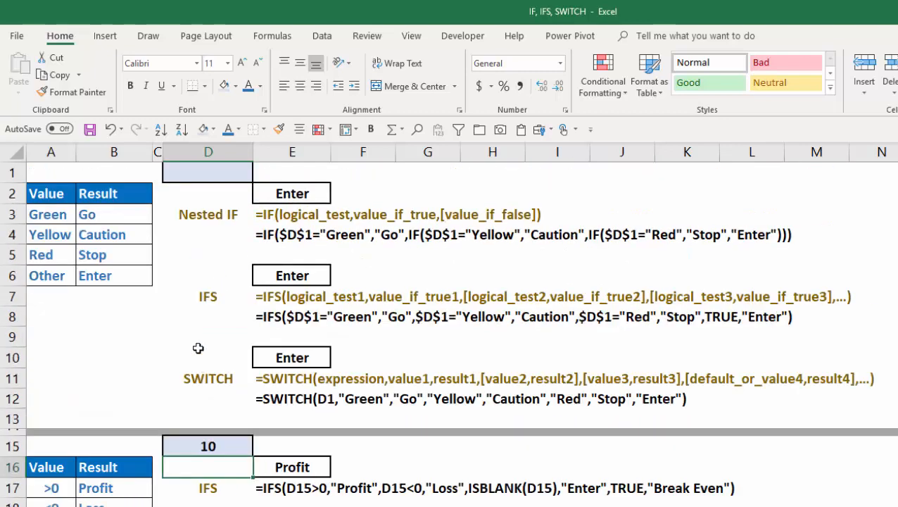